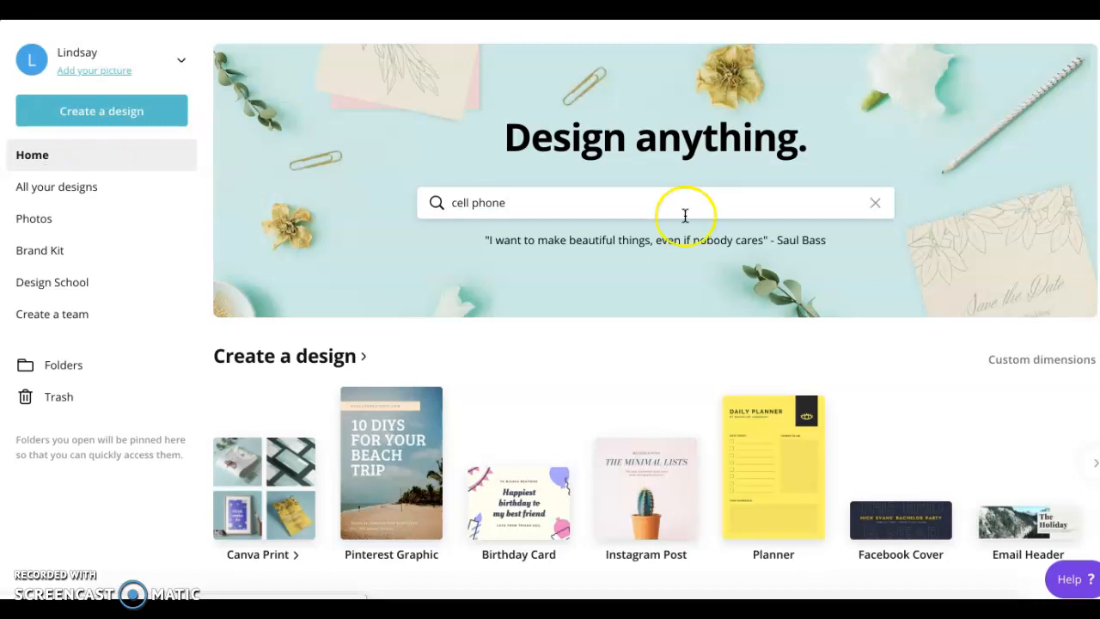
Step: Open the Instagram Story design with the girls' bench photo and 'Every summer has a story' caption
scroll("down", 3)
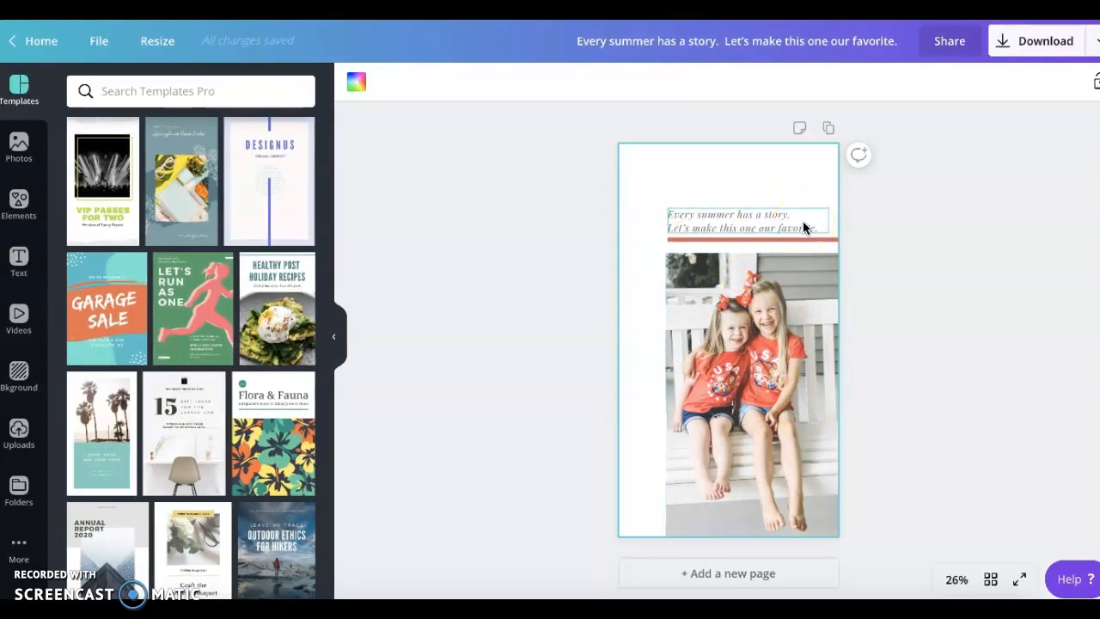
Step: Go back to the Canva Home dashboard, leaving the summer story design unedited
left_click(752, 477)
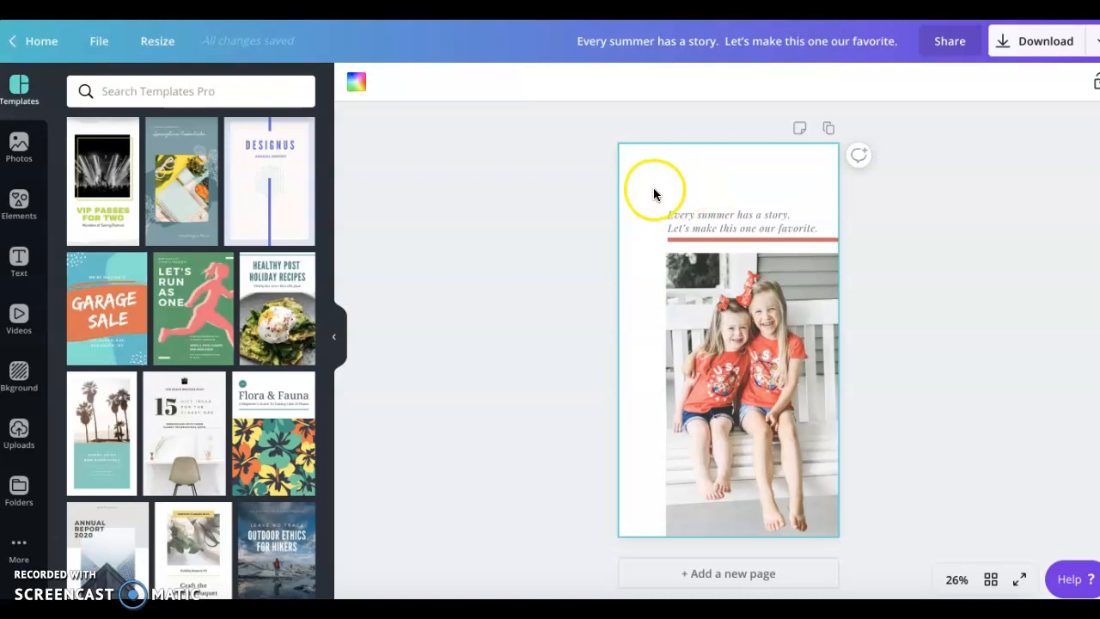
mouse_move(653, 419)
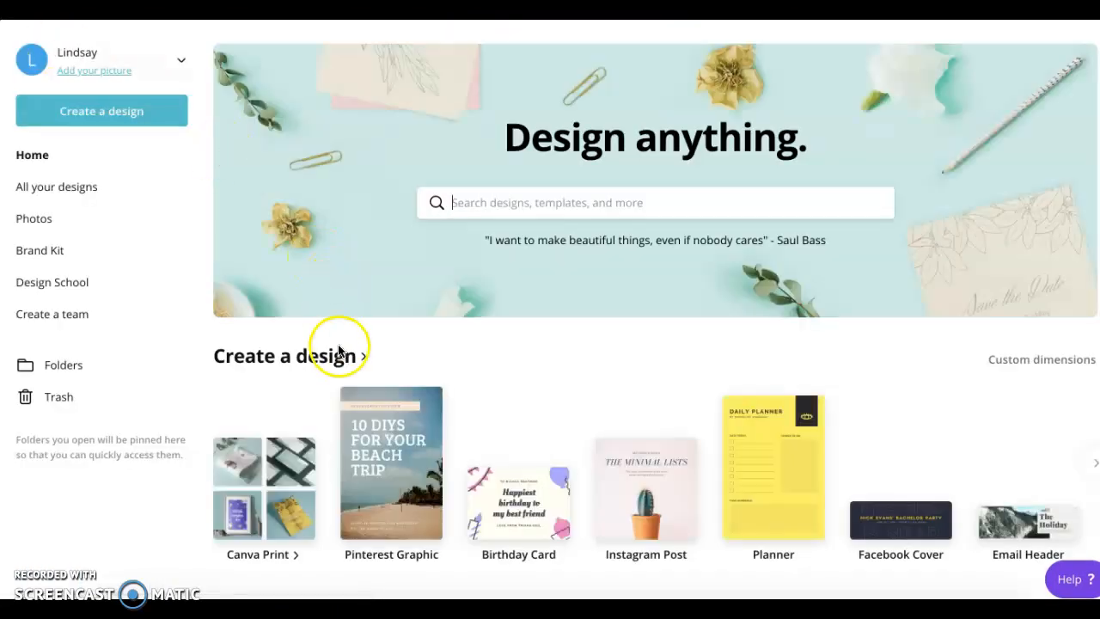
Step: Create a blank 1080 × 1920 px Instagram Story design from the Social Media types
scroll("down", 3)
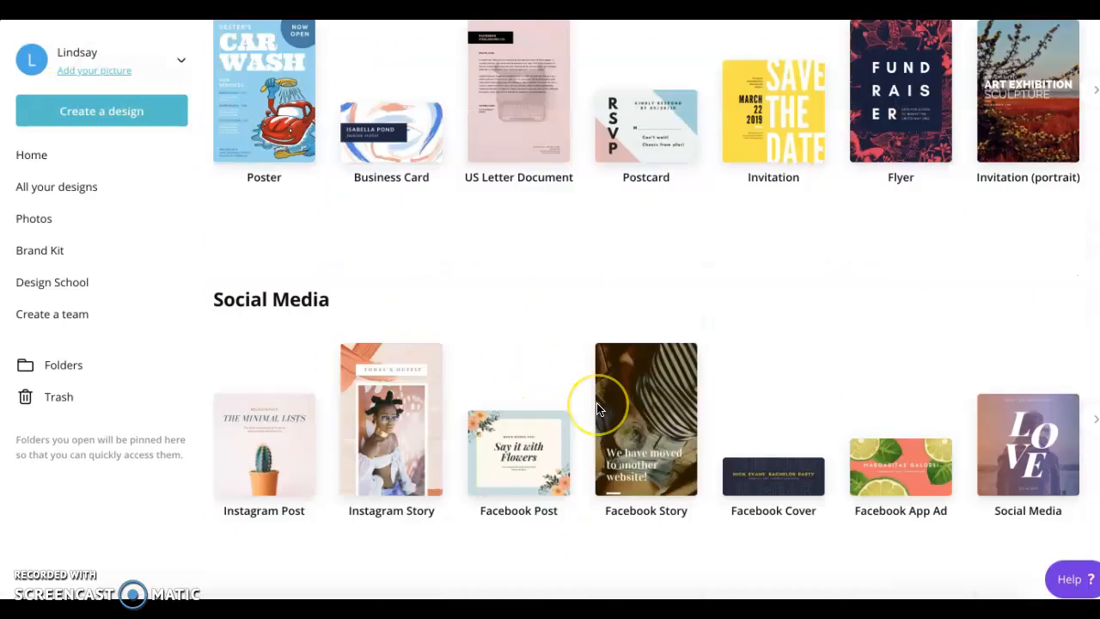
scroll("down", 3)
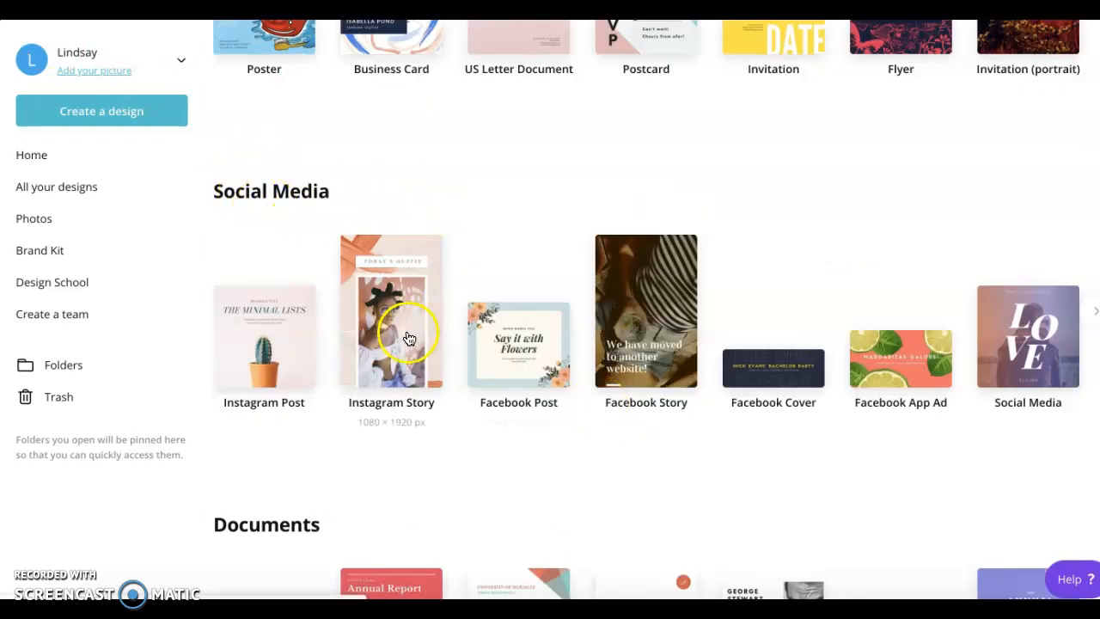
mouse_move(372, 439)
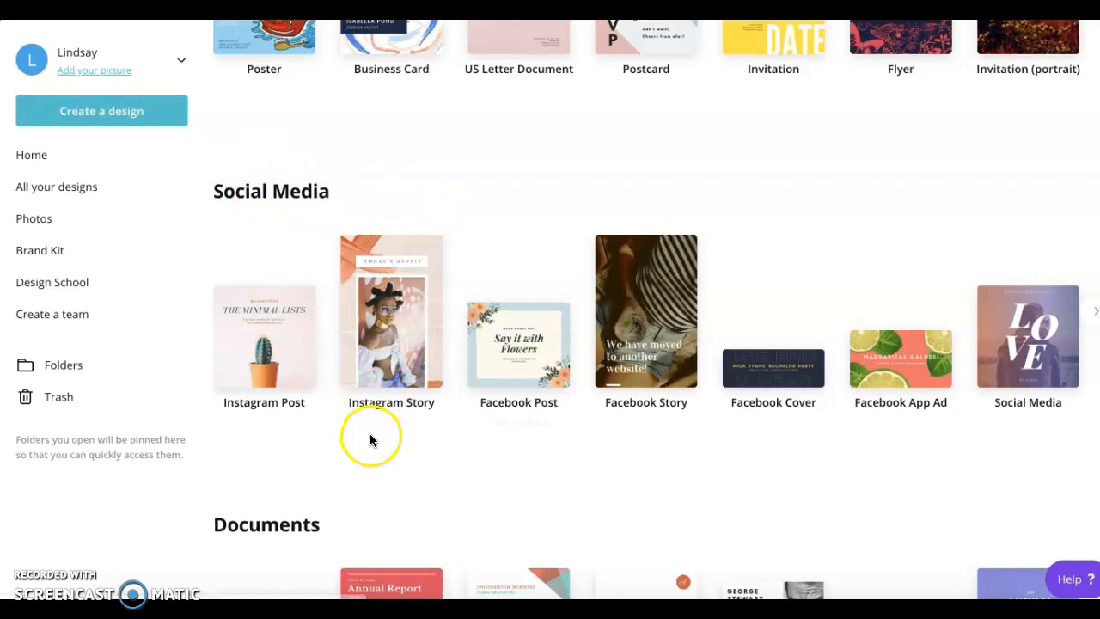
mouse_move(391, 310)
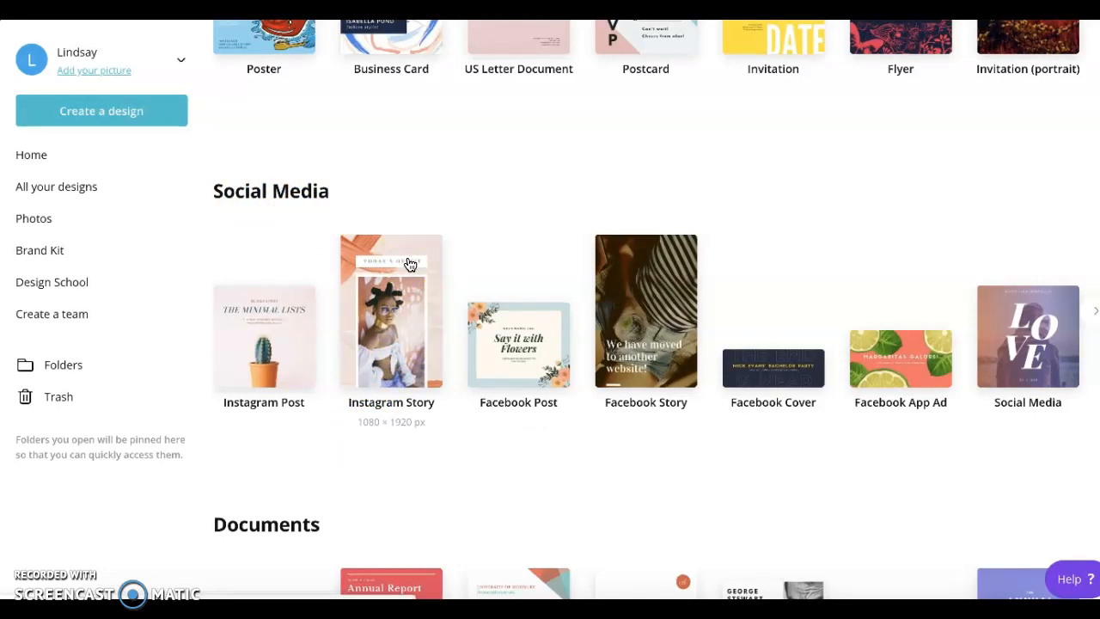
left_click(391, 312)
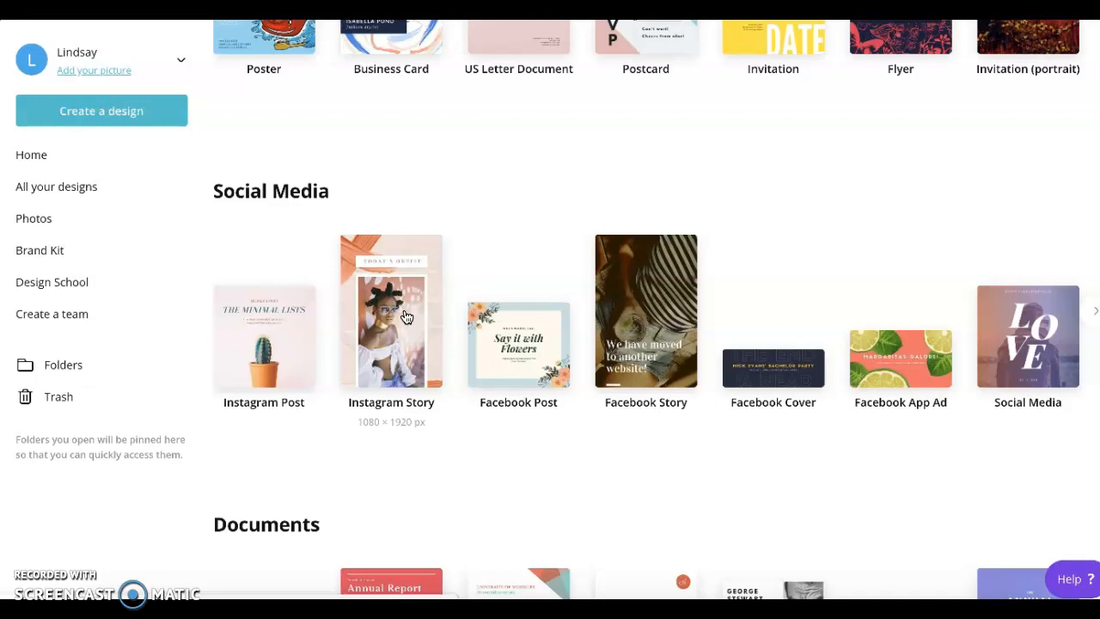
mouse_move(637, 287)
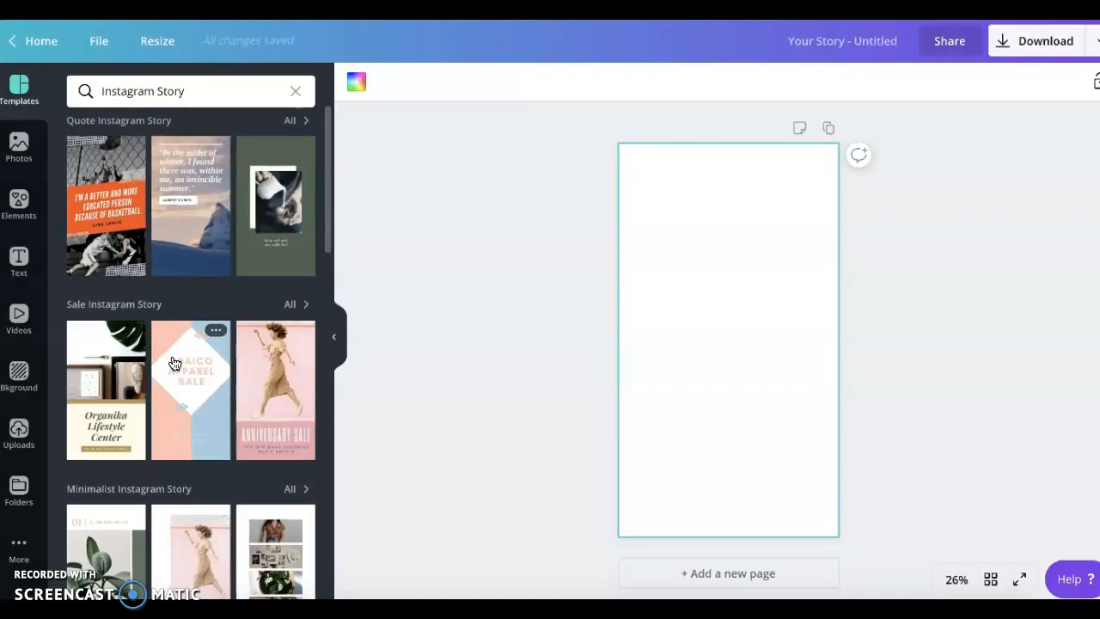
Step: Apply Monet's 'I must have flowers, always, always' pink-peony vase quote template
scroll("down", 3)
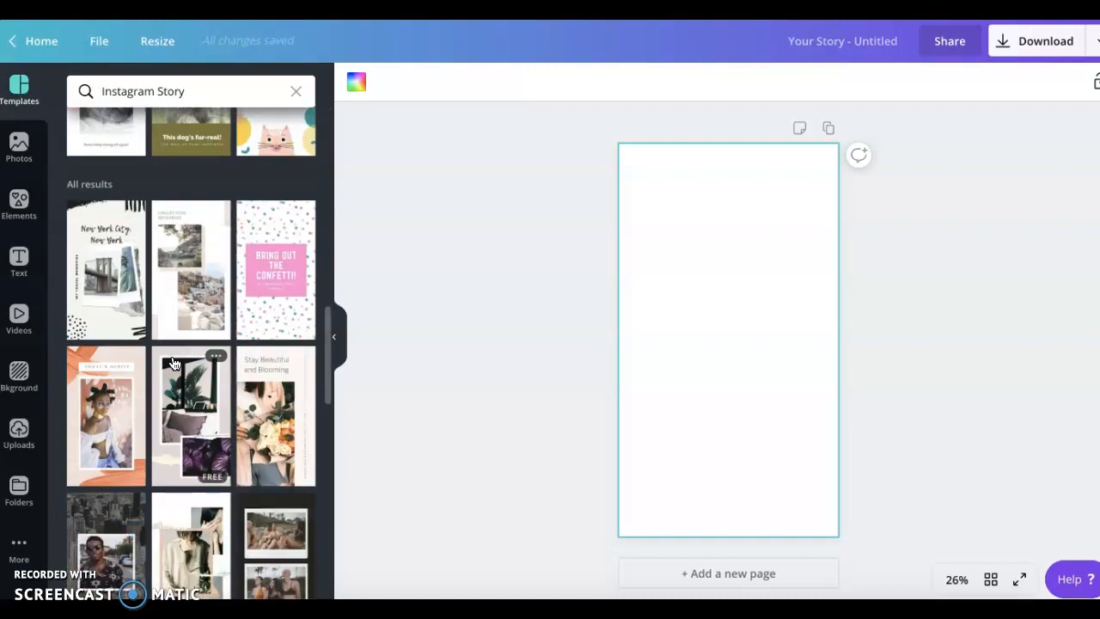
scroll("down", 3)
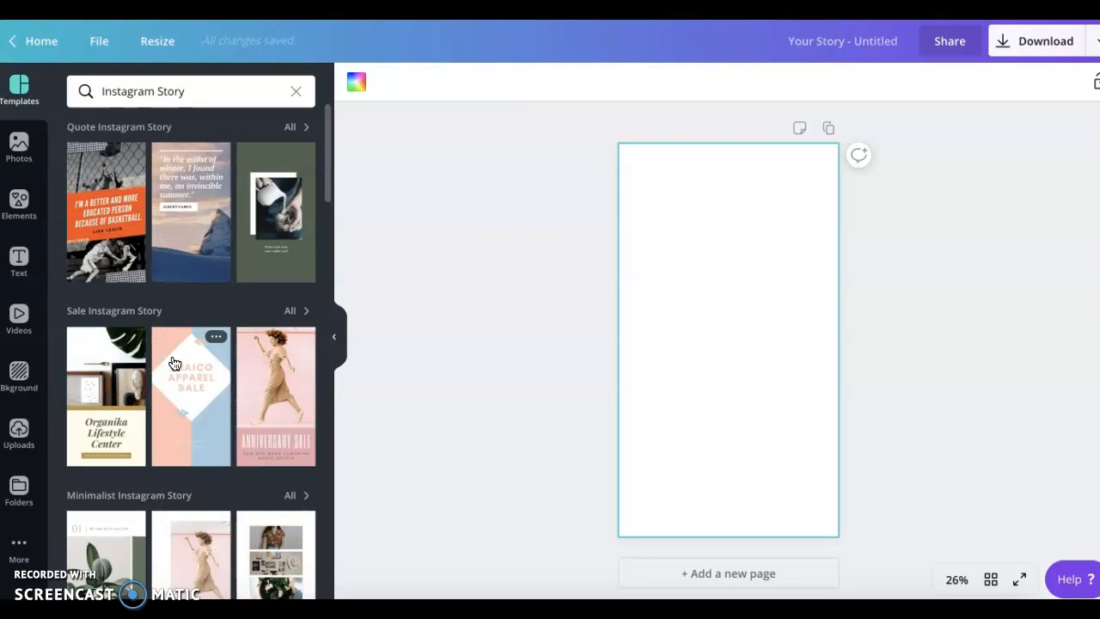
left_click(289, 126)
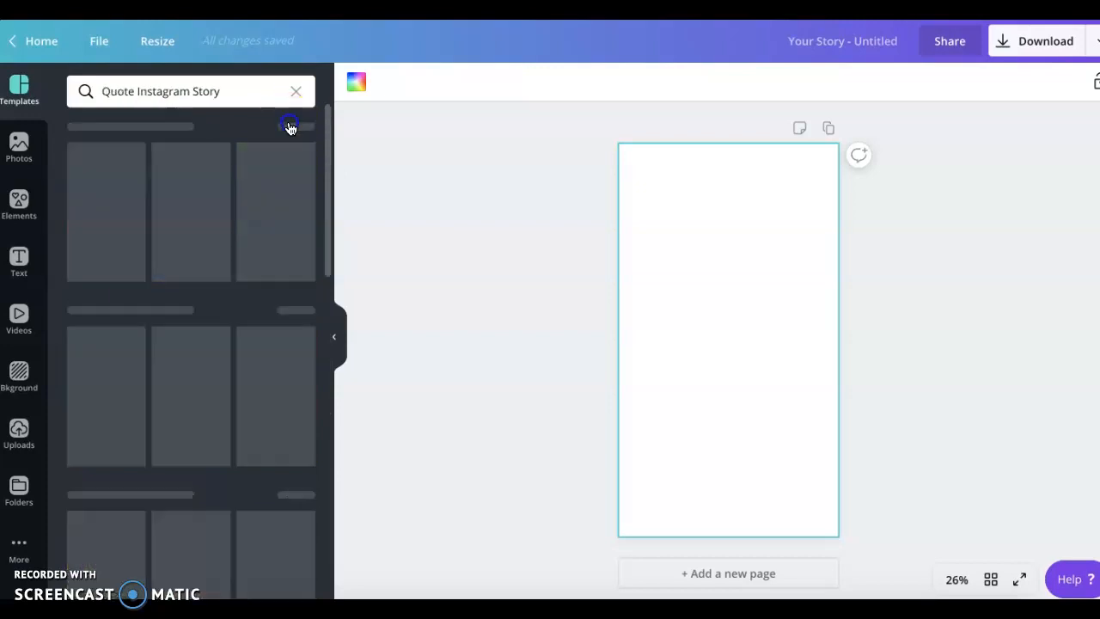
scroll("down", 3)
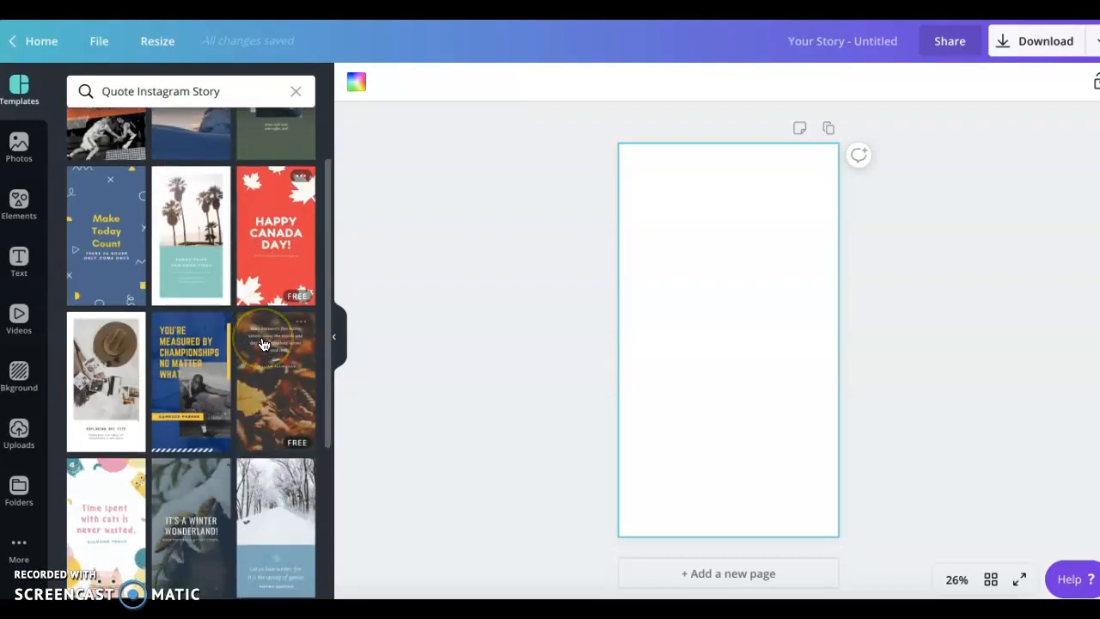
scroll("down", 3)
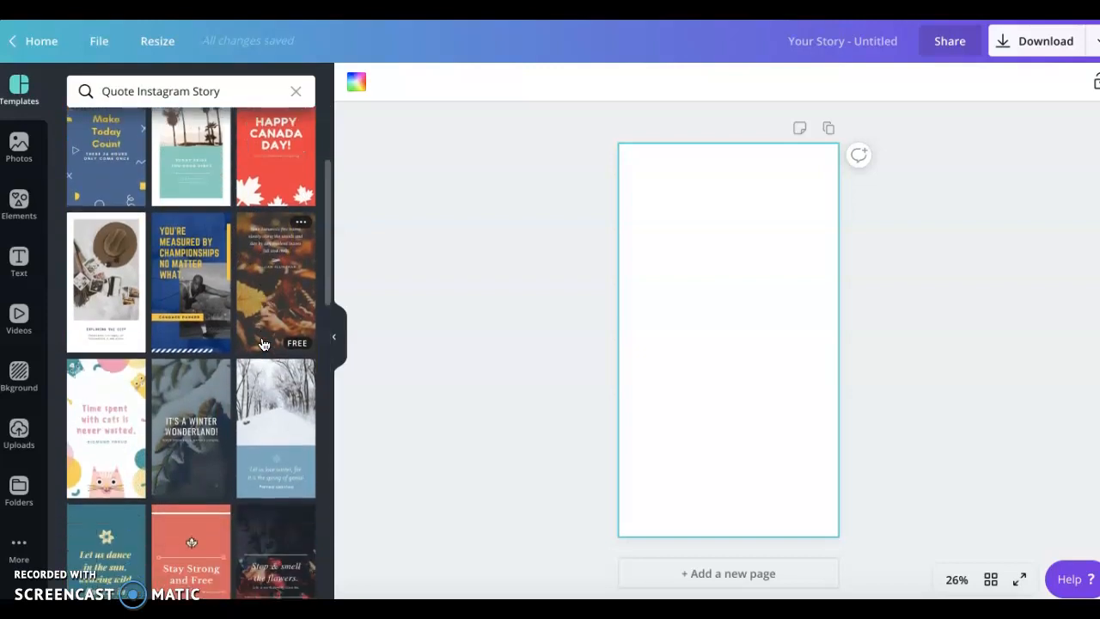
scroll("down", 3)
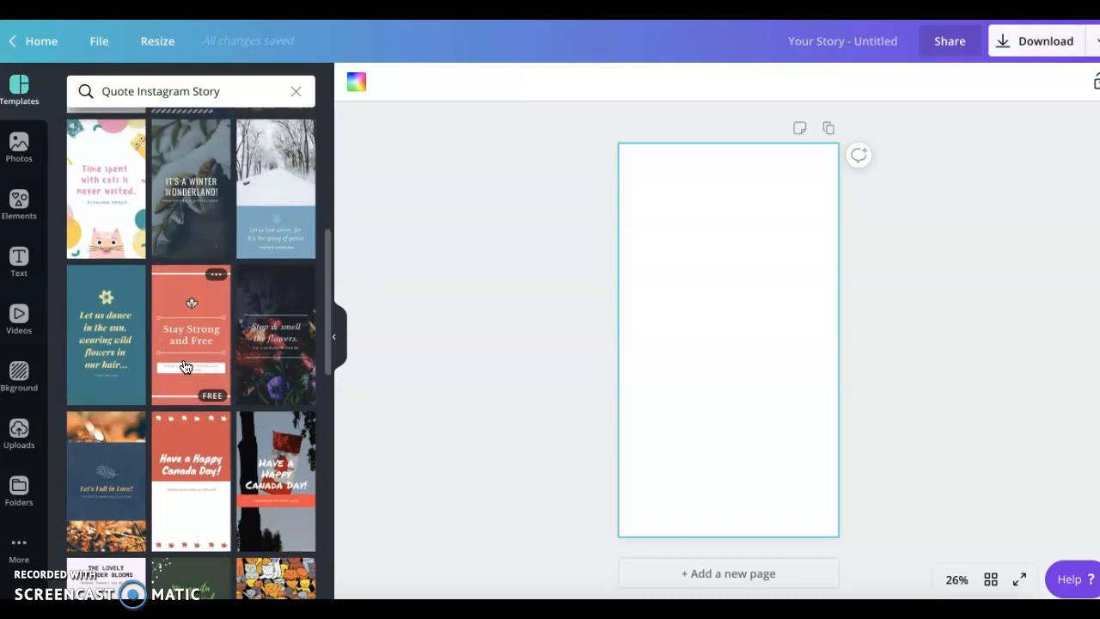
scroll("down", 3)
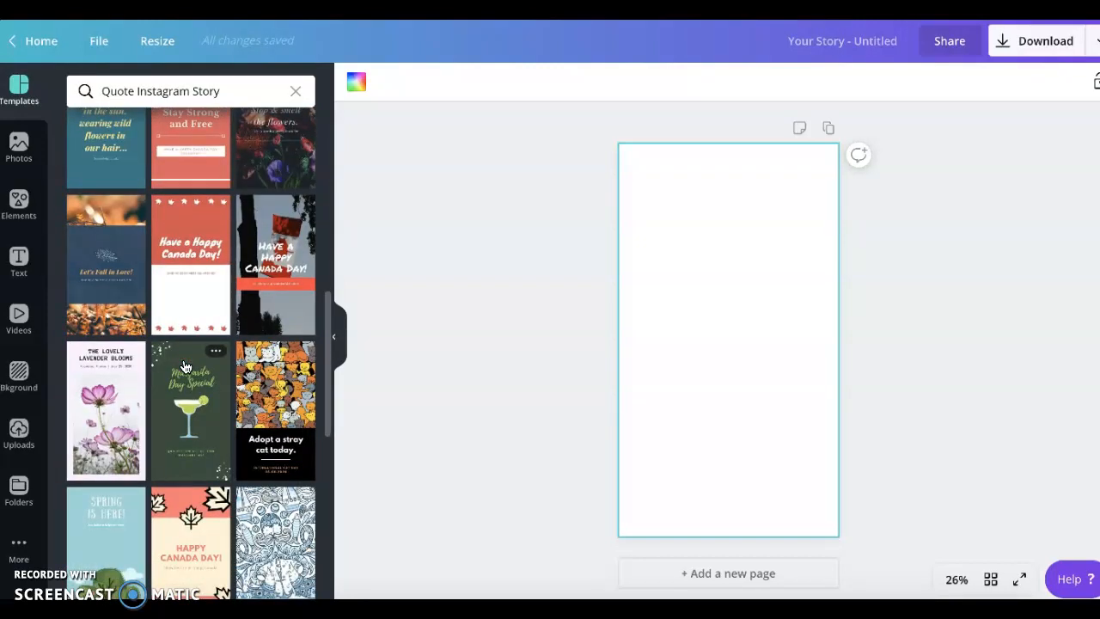
scroll("down", 3)
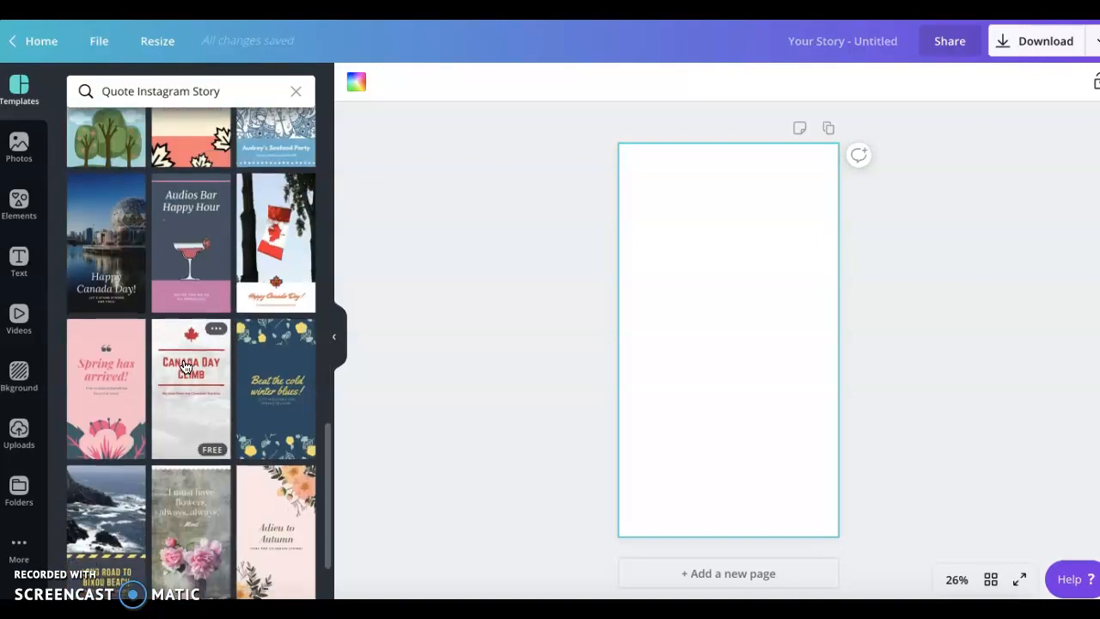
scroll("down", 3)
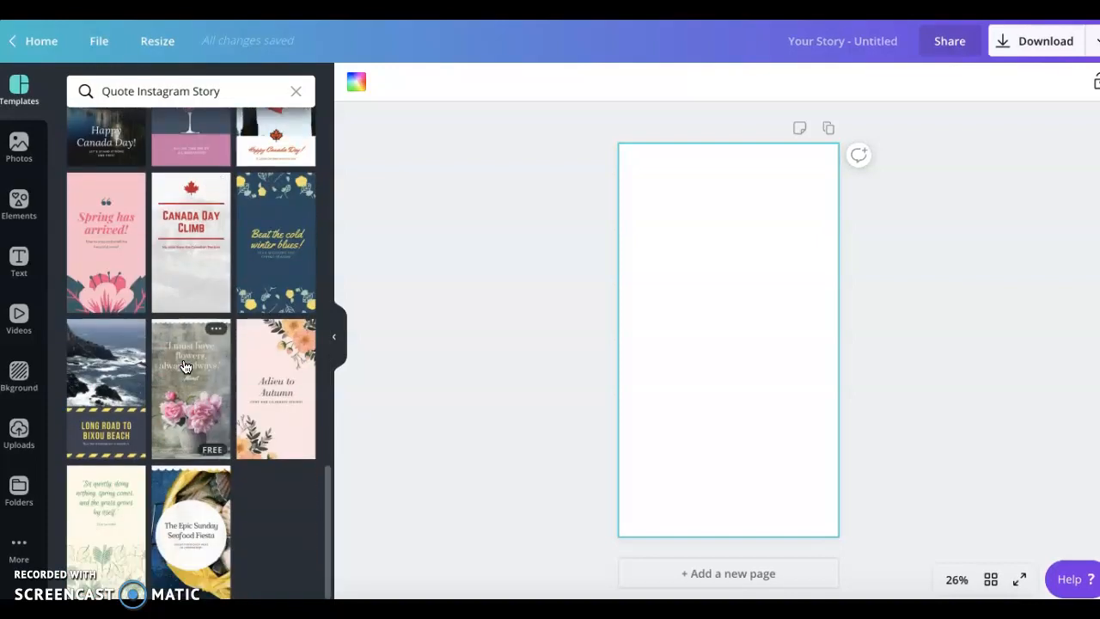
left_click(191, 390)
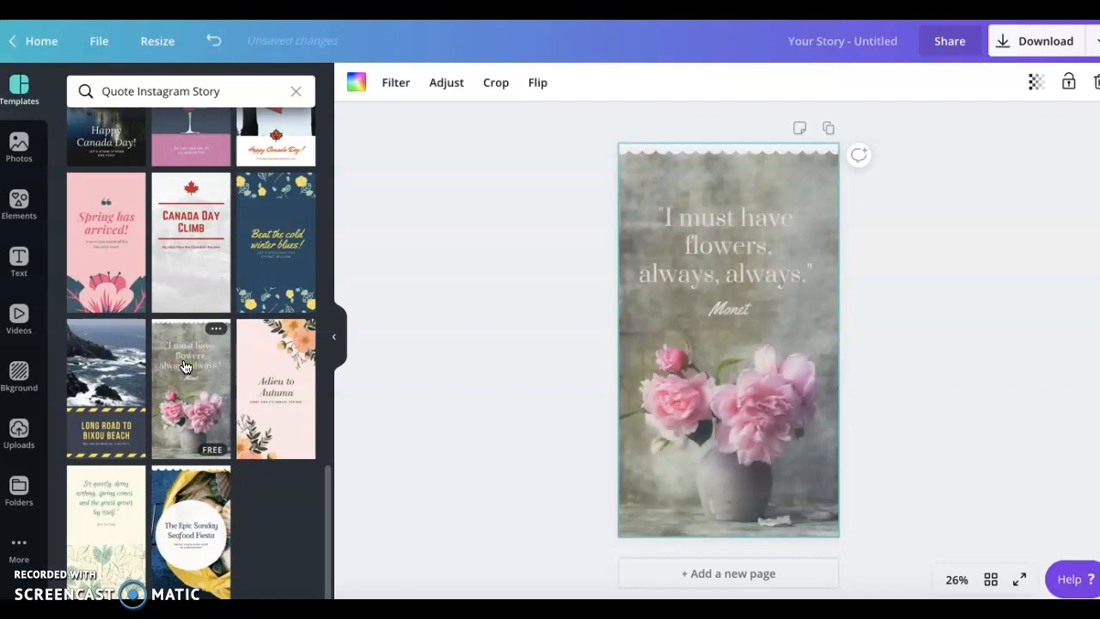
Step: Retype the quote as 'Spring has SPRUNG!', remove the Monet credit, and add a second page
left_click(725, 245)
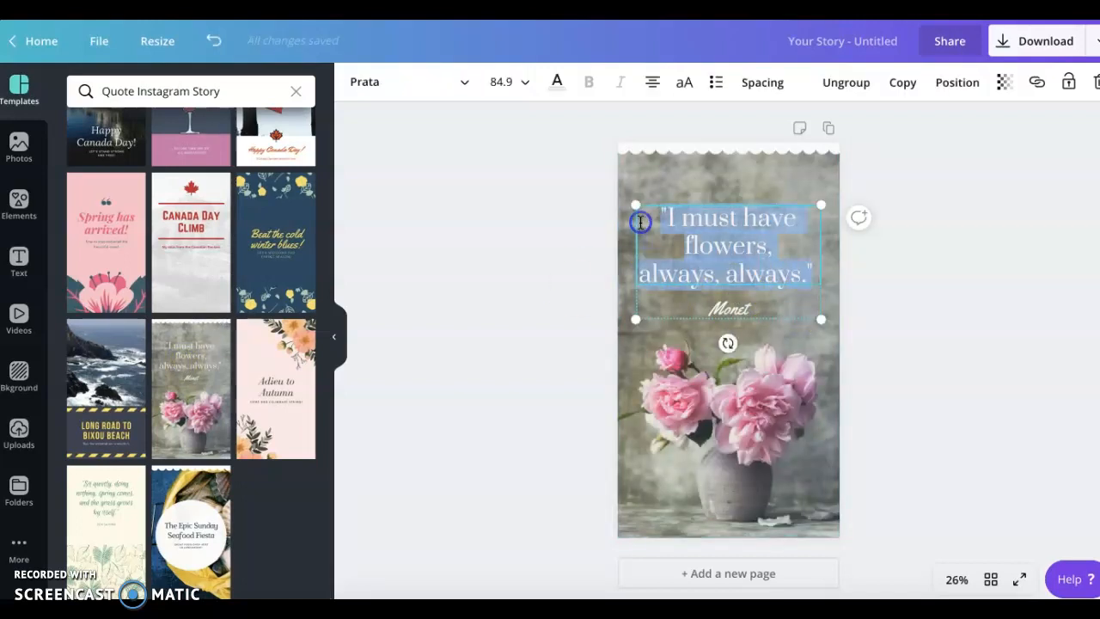
type("Spring has SPRUNG!")
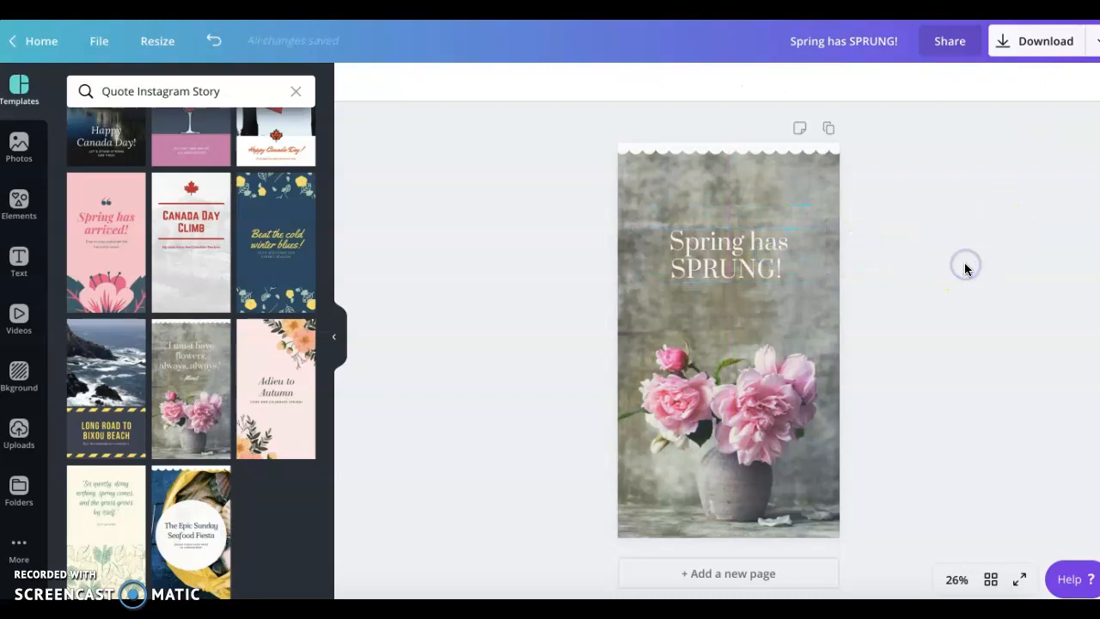
mouse_move(967, 270)
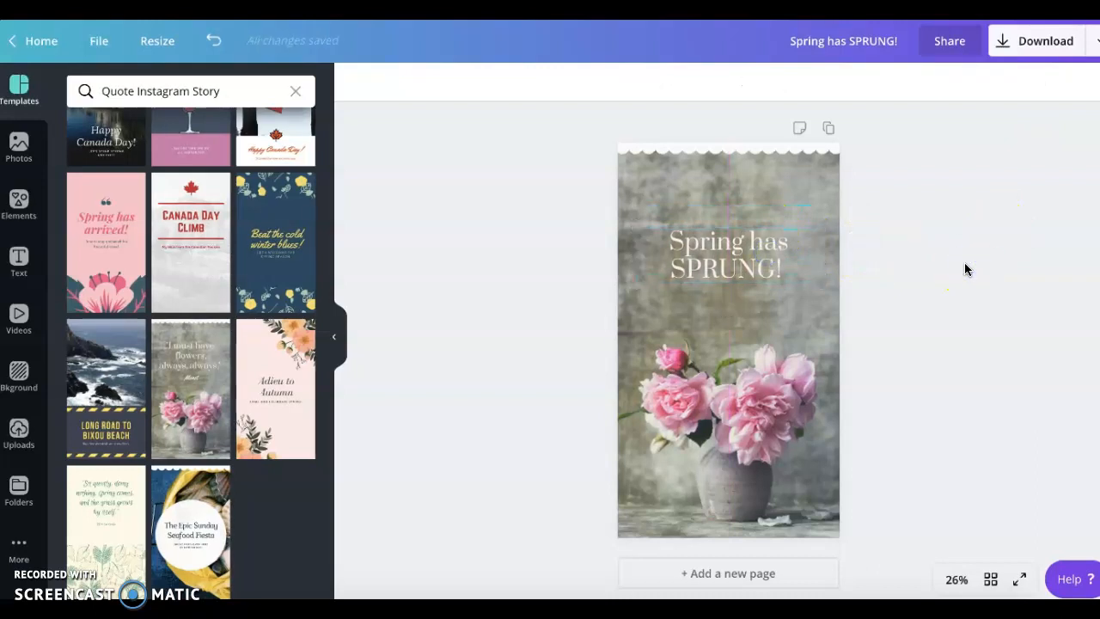
left_click(727, 344)
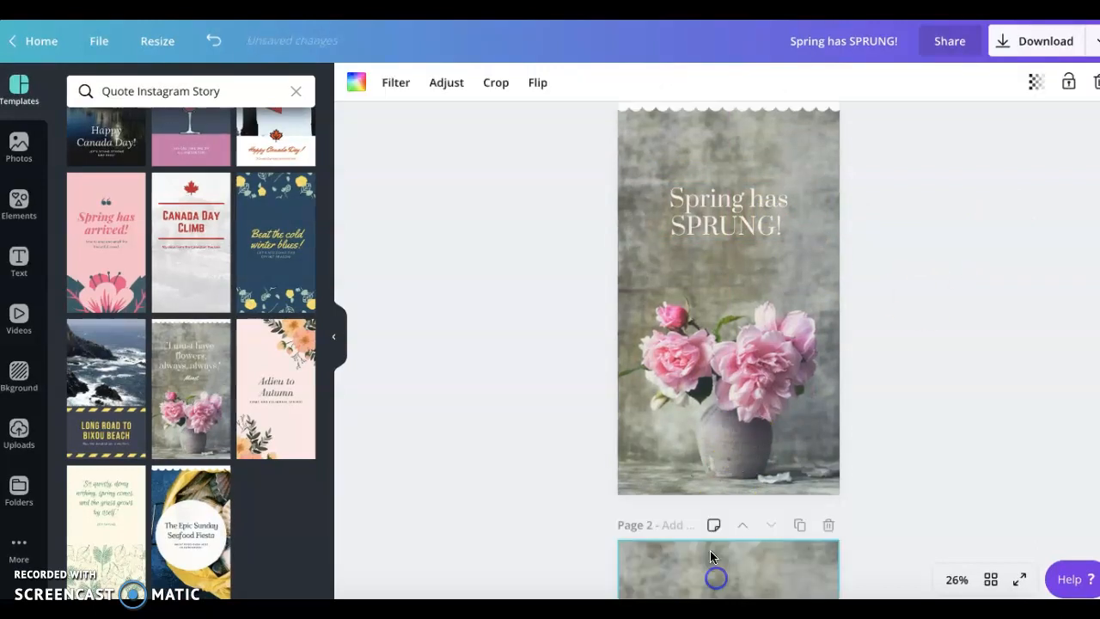
Step: Apply the orange-brushstroke TODAY'S OUTFIT Summer Instagram Story template to page 2
scroll("down", 3)
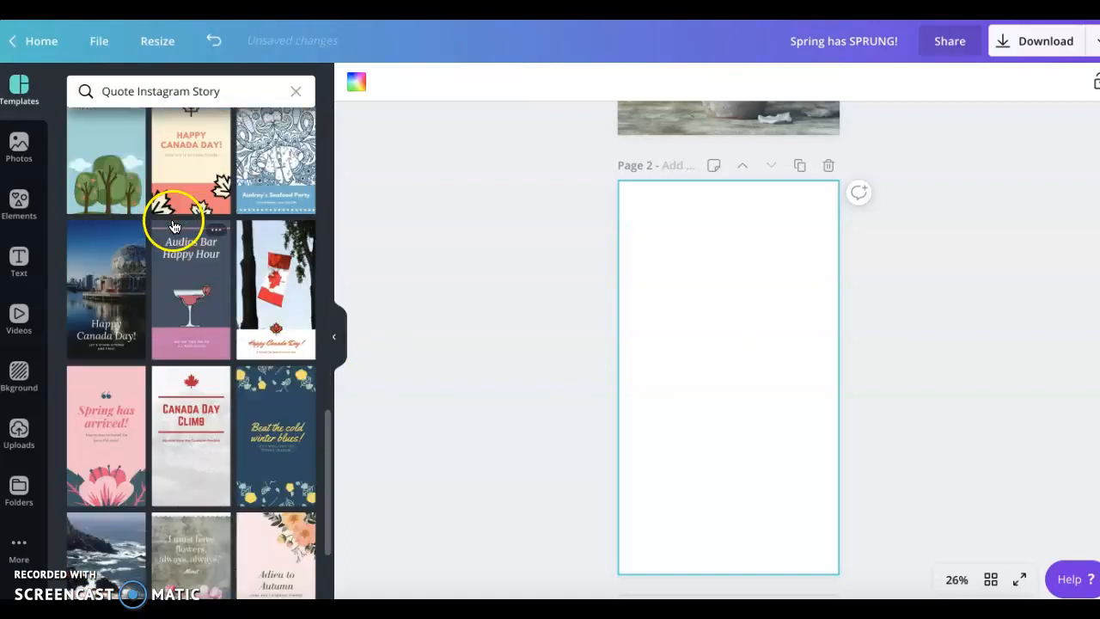
left_click(296, 91)
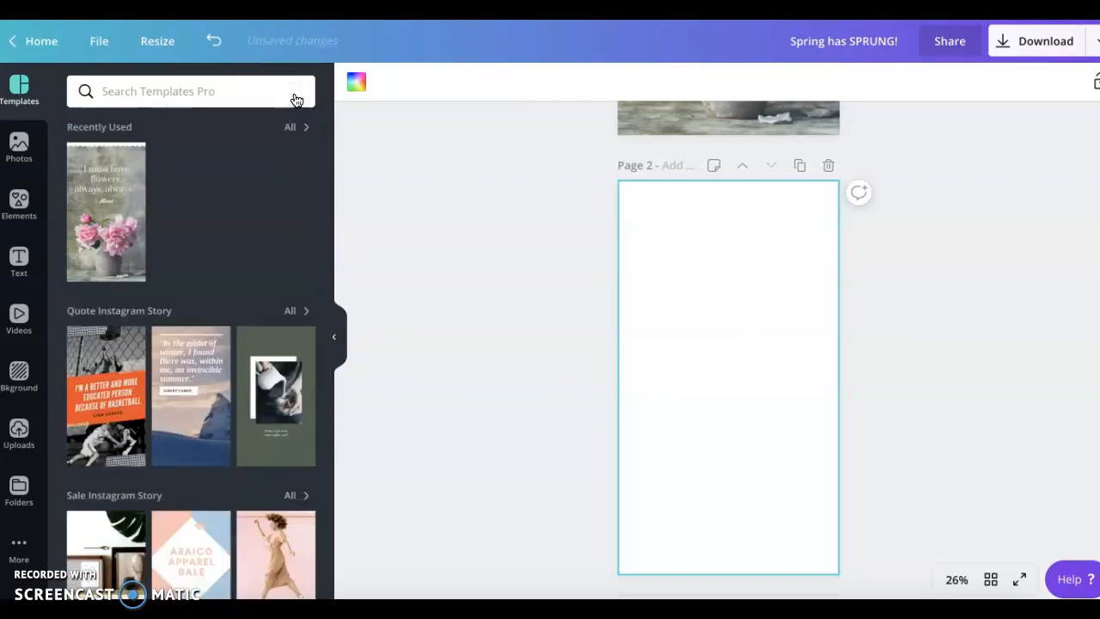
scroll("down", 3)
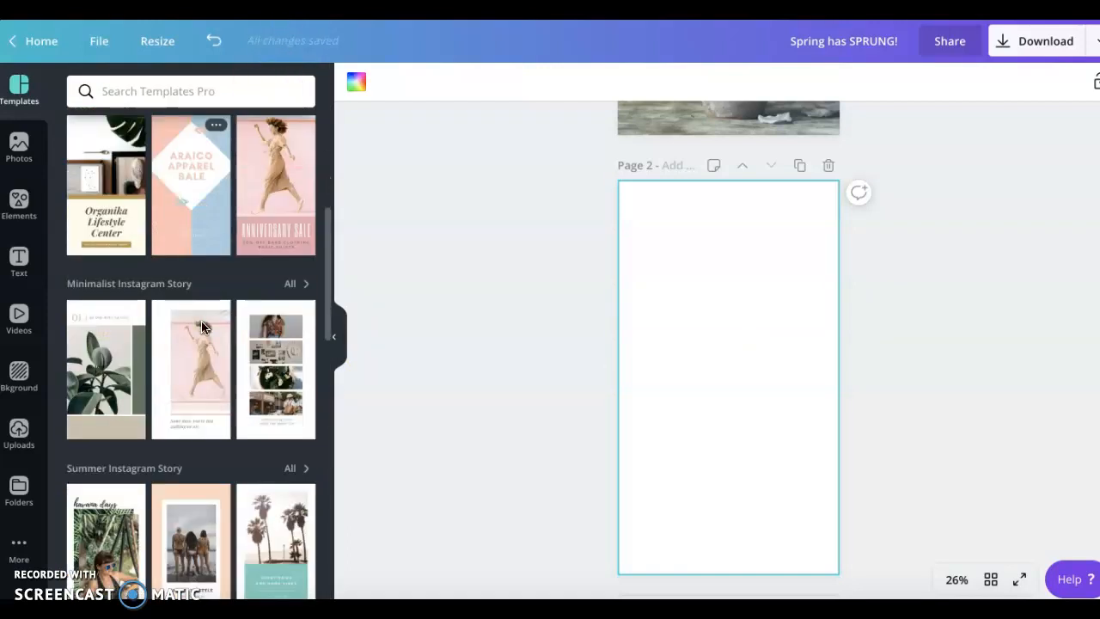
scroll("down", 3)
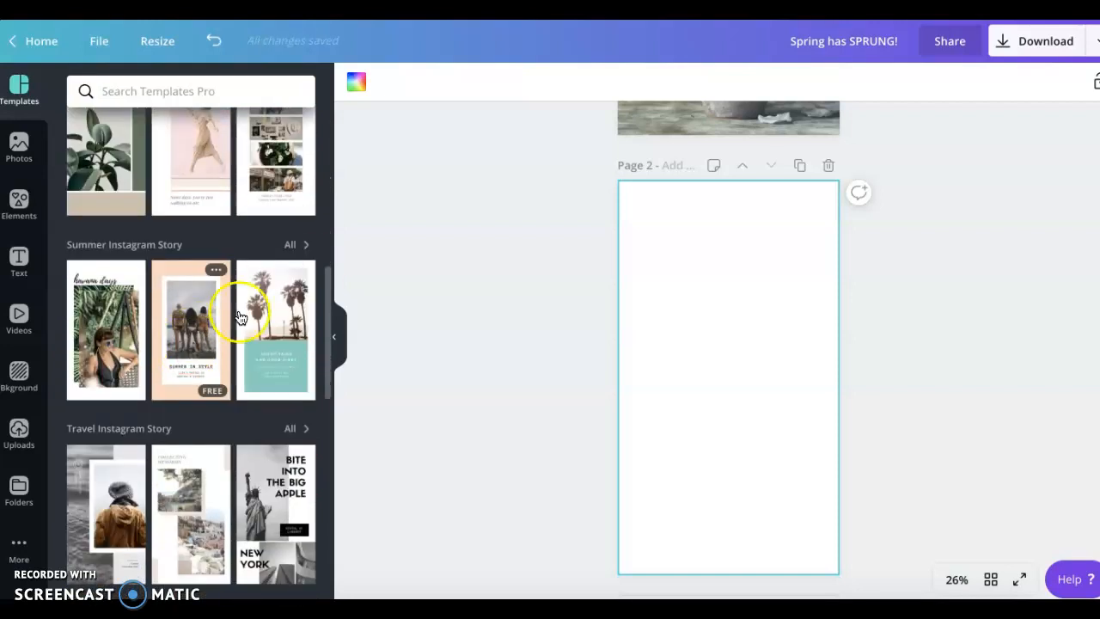
mouse_move(299, 249)
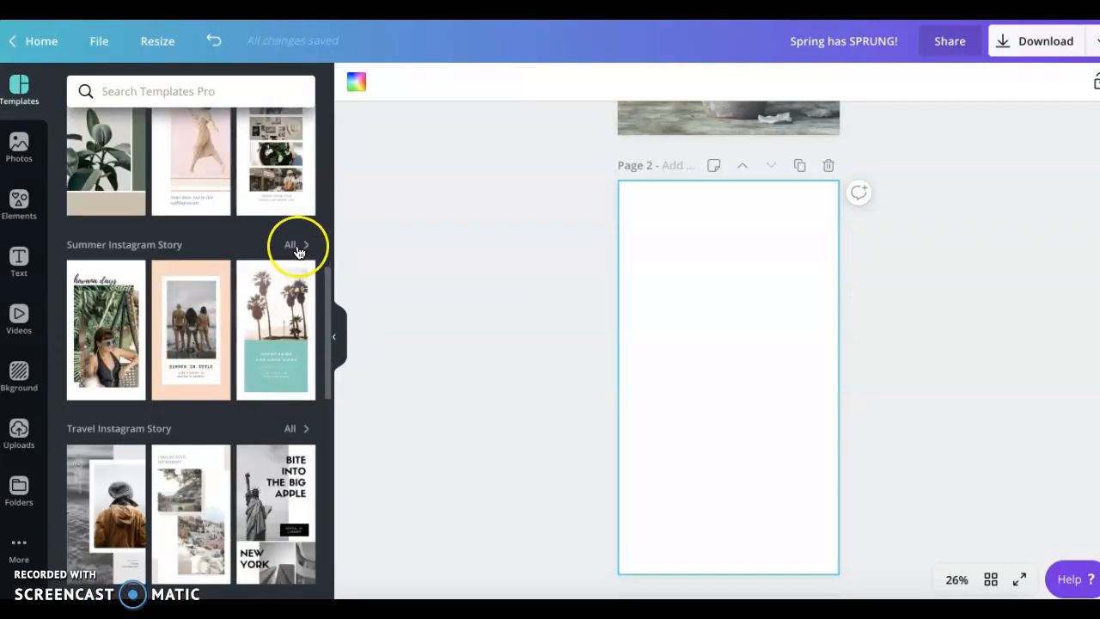
scroll("down", 3)
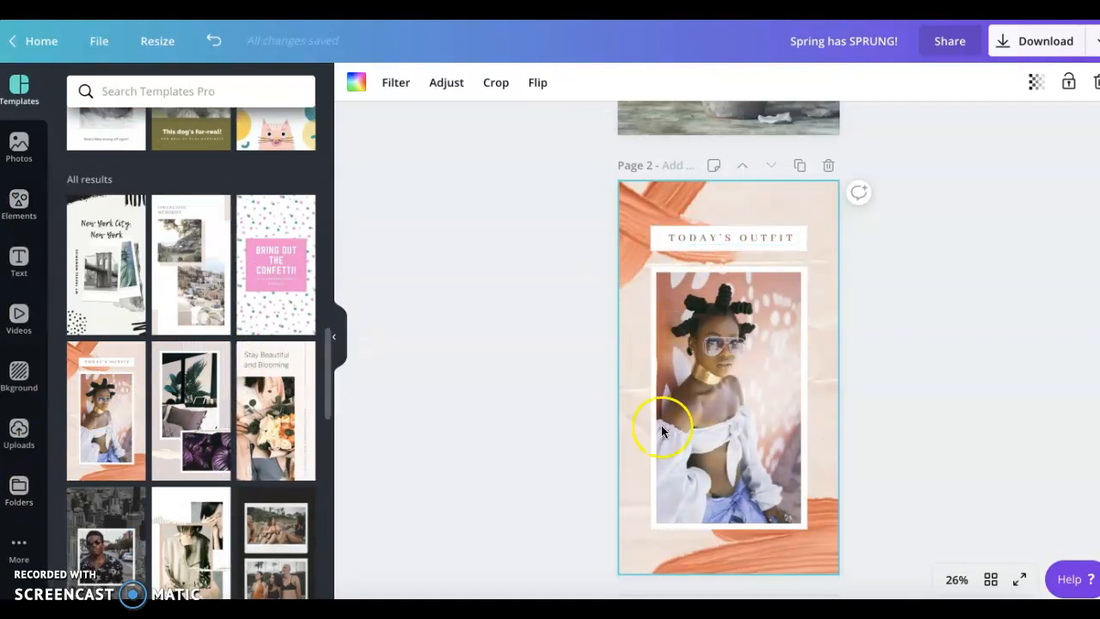
Step: Browse the stock Photos library, then open Uploads and scroll to the family photo
left_click(19, 151)
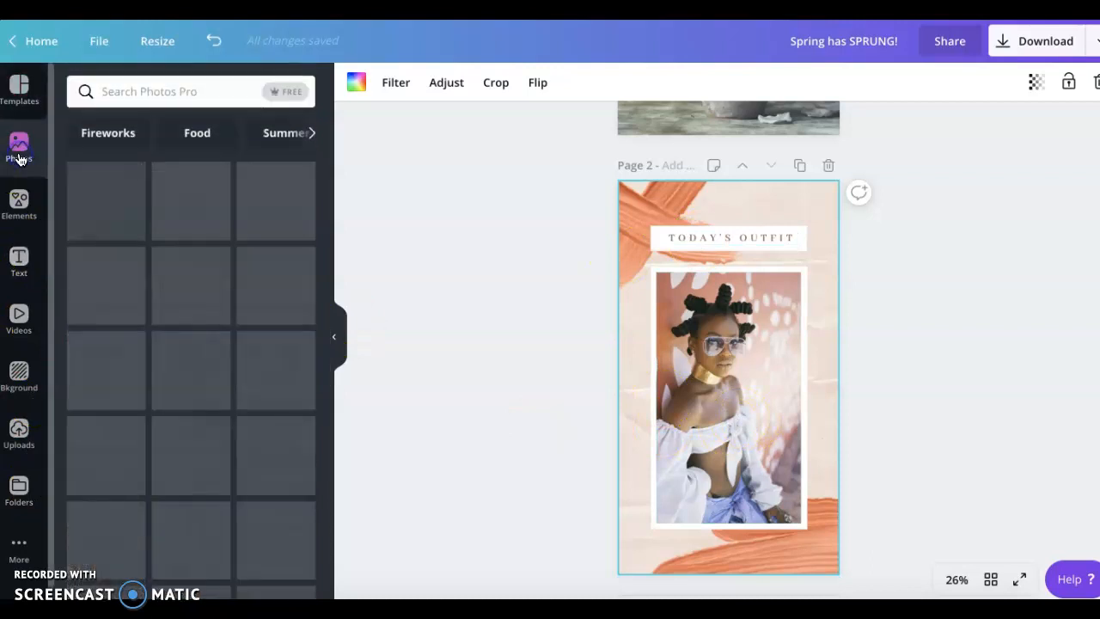
left_click(18, 146)
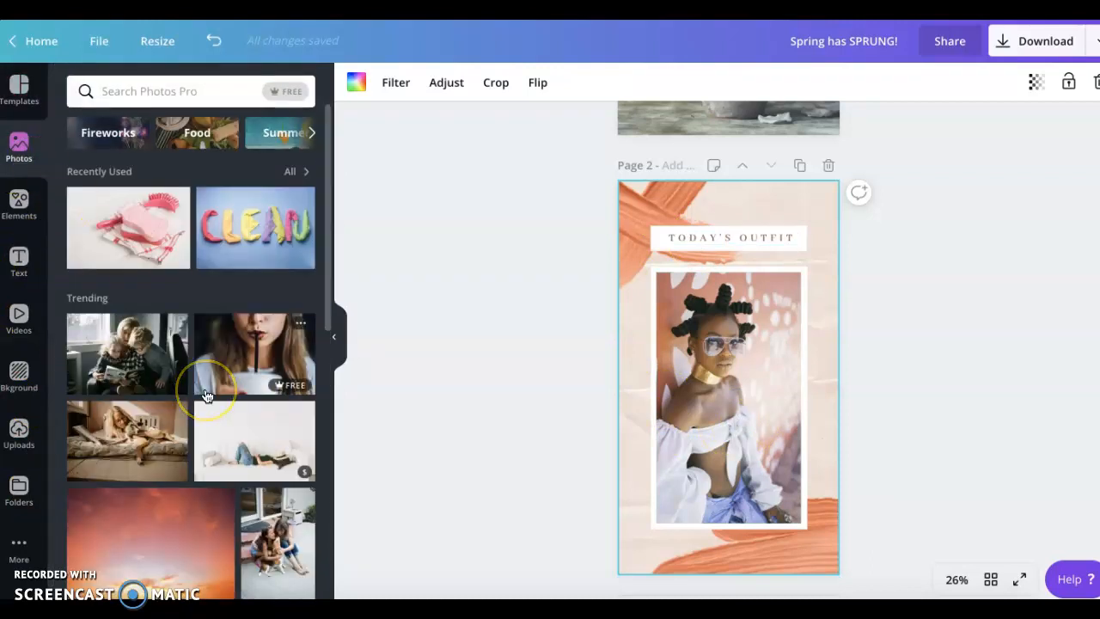
scroll("down", 3)
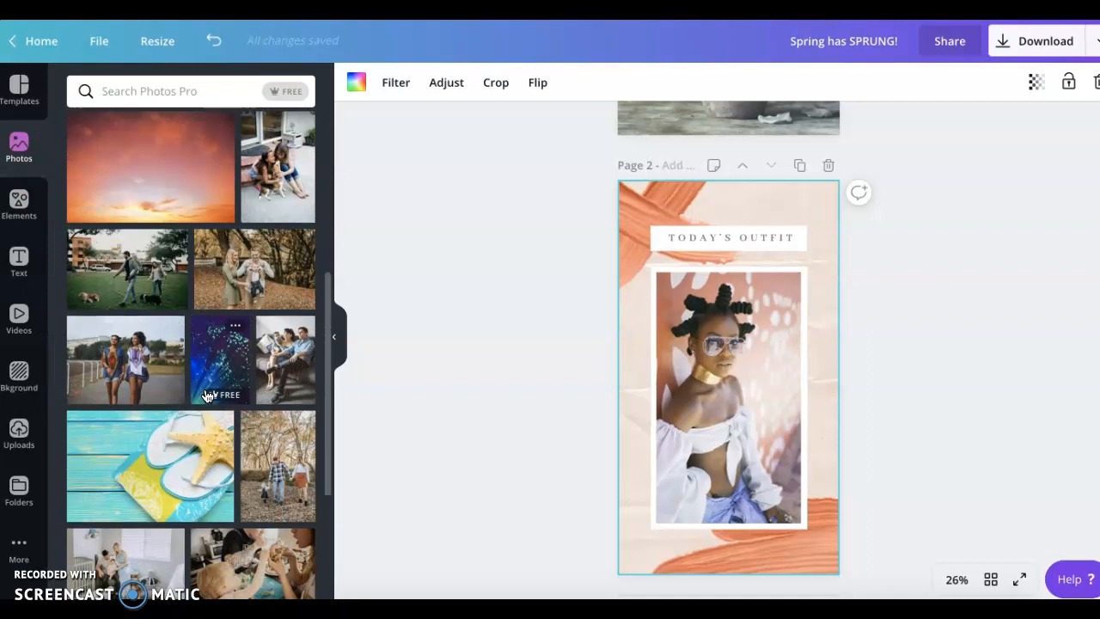
scroll("down", 3)
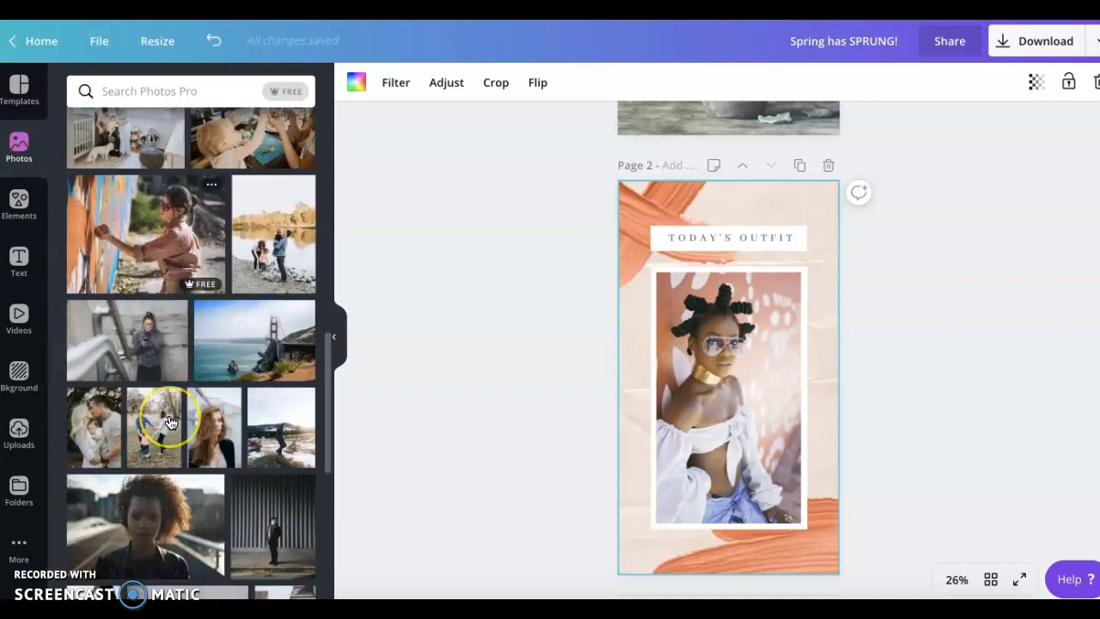
scroll("down", 3)
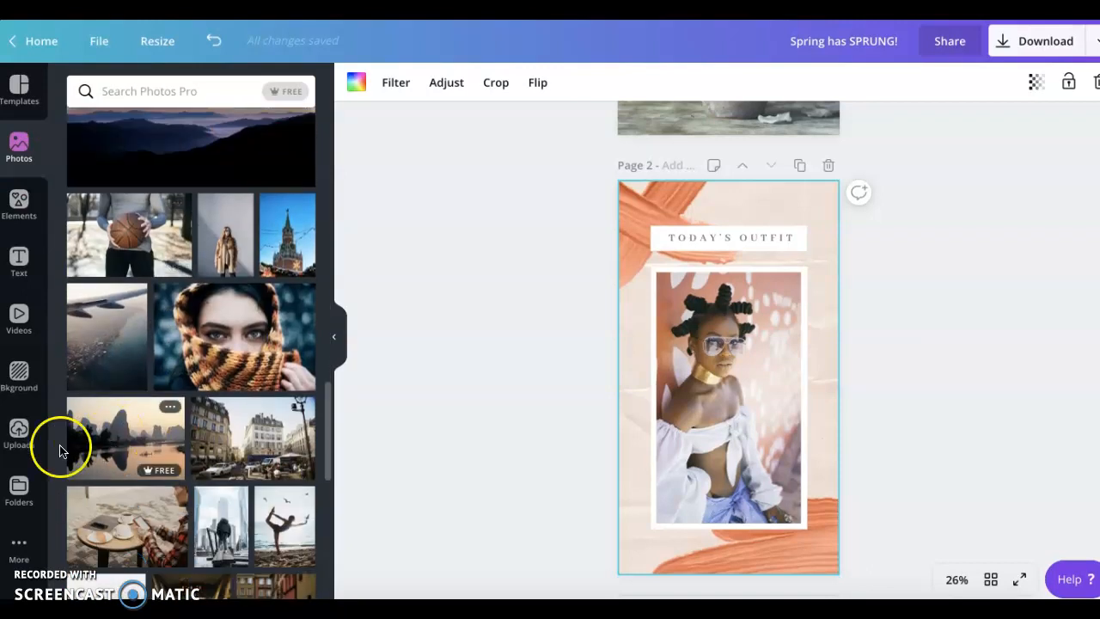
left_click(19, 434)
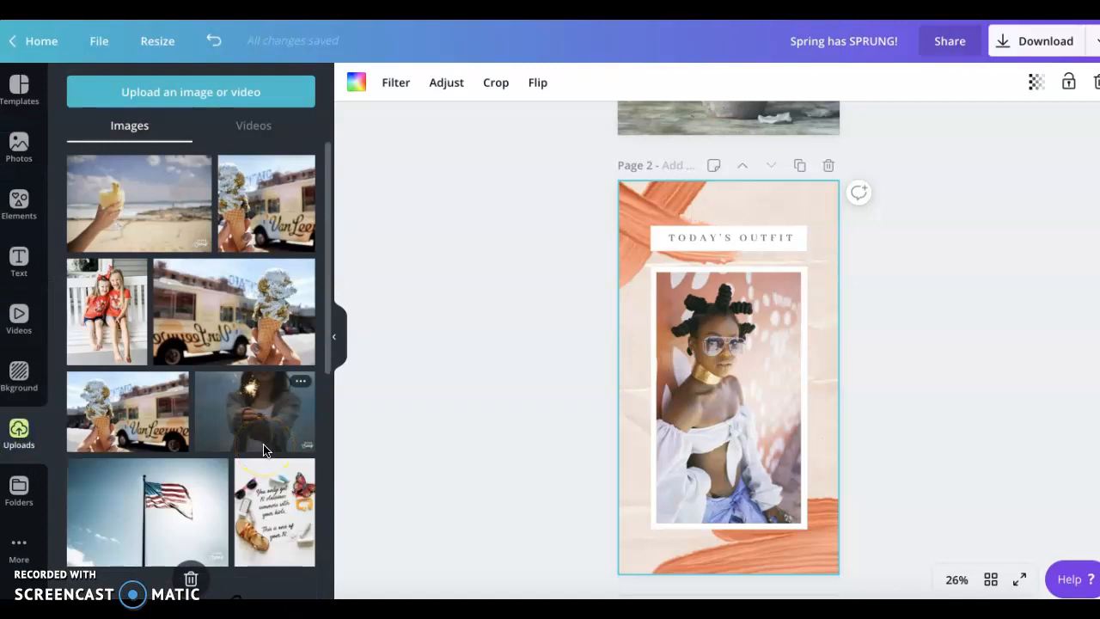
scroll("down", 3)
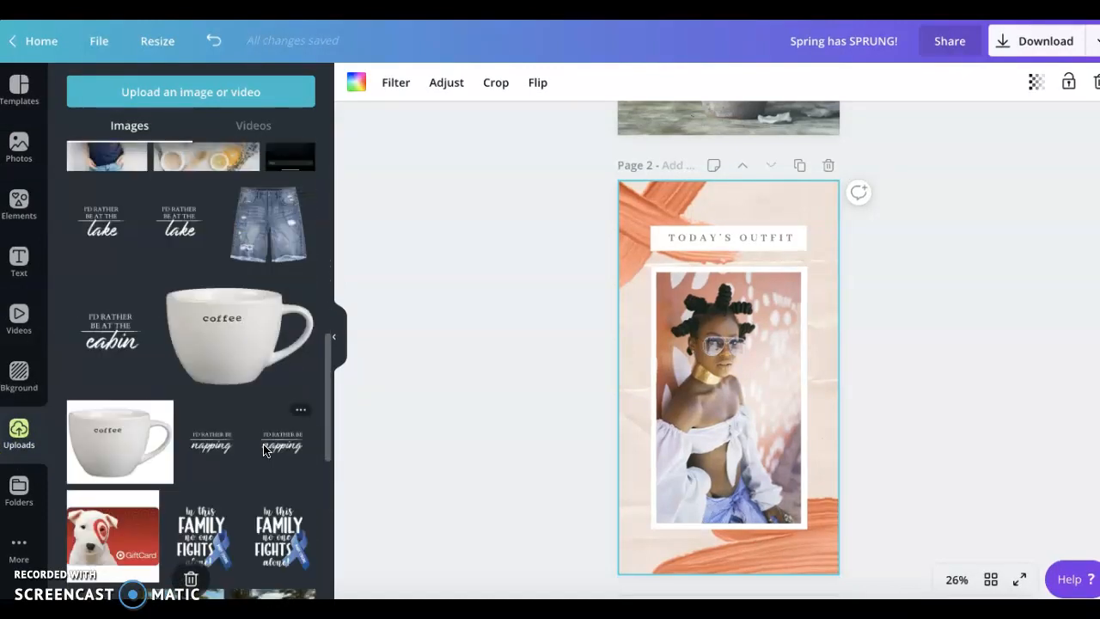
scroll("down", 3)
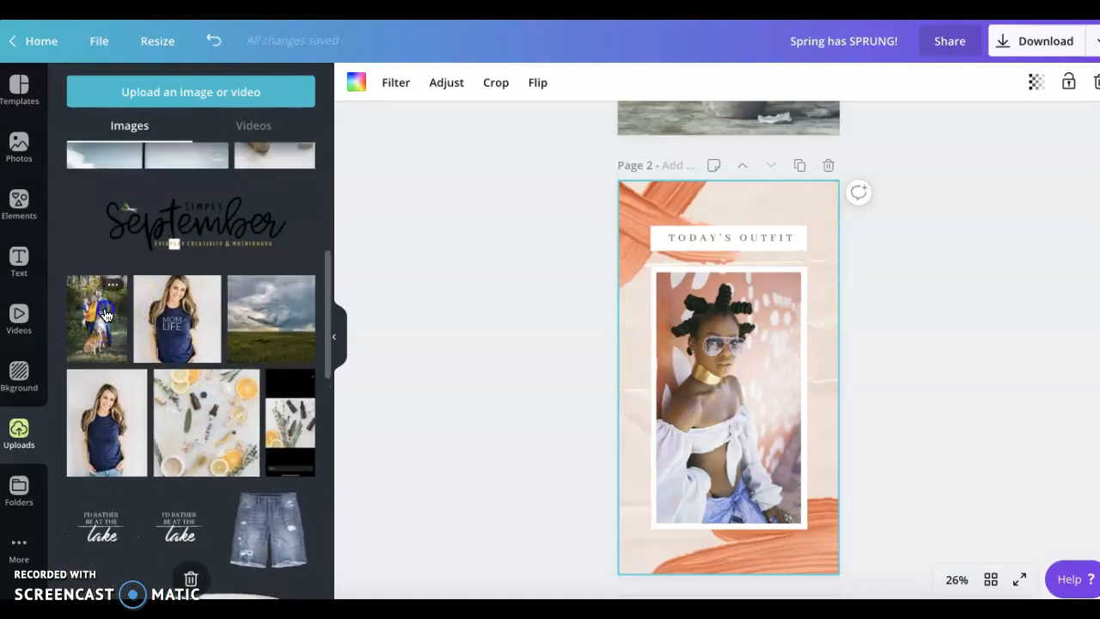
Step: Drop the uploaded family photo into page 2's frame and change the heading to FAMILY LOVE
left_click(96, 318)
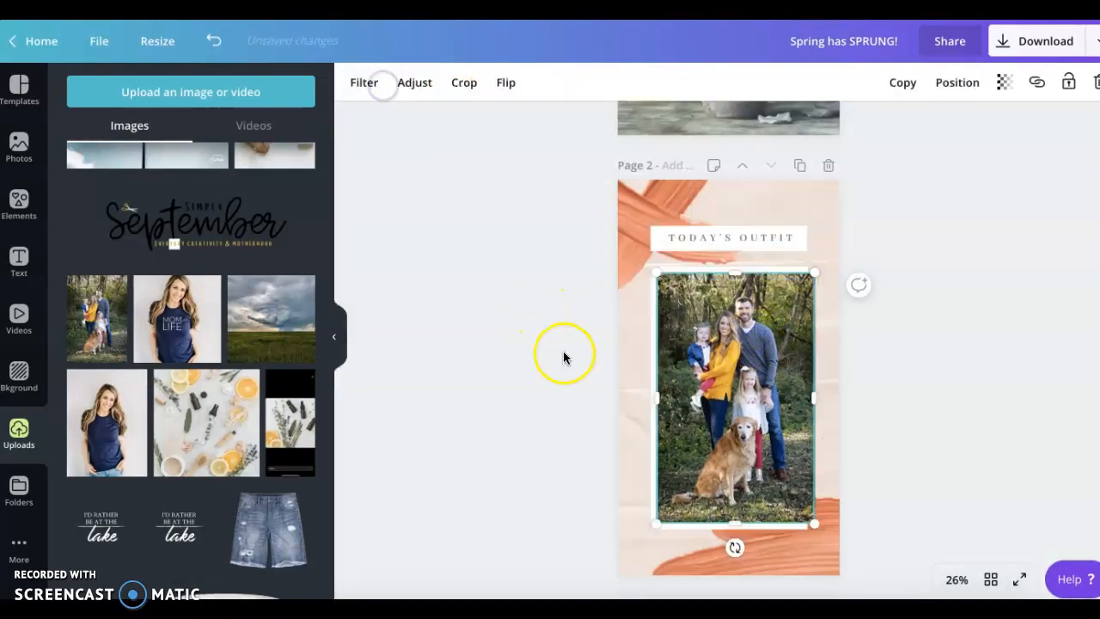
left_click(730, 238)
type("FAMILY LOVE")
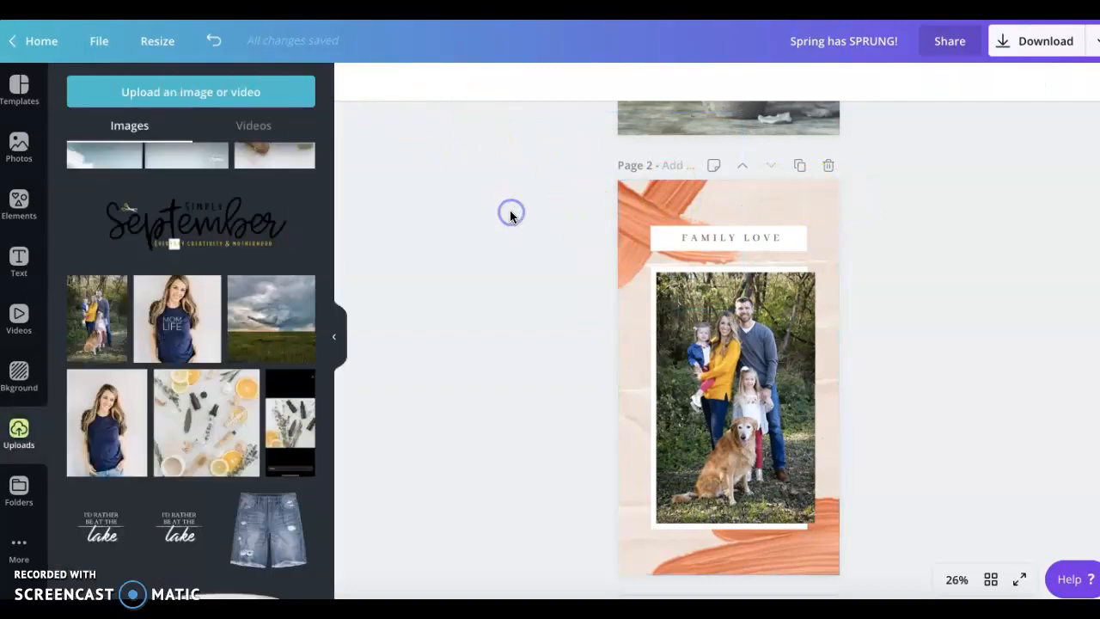
mouse_move(617, 209)
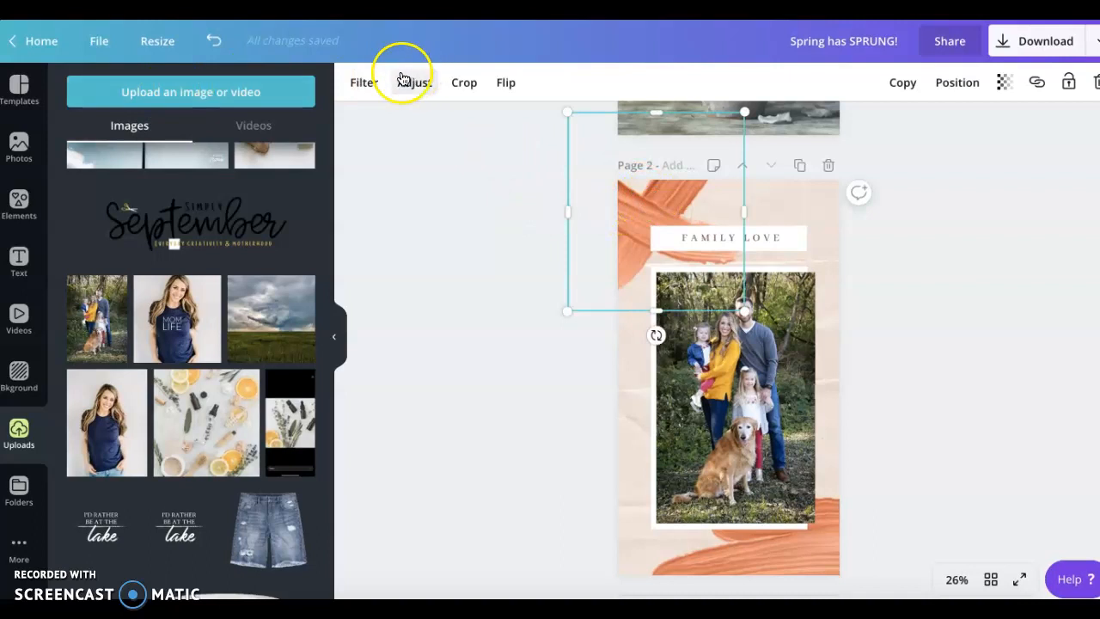
mouse_move(392, 112)
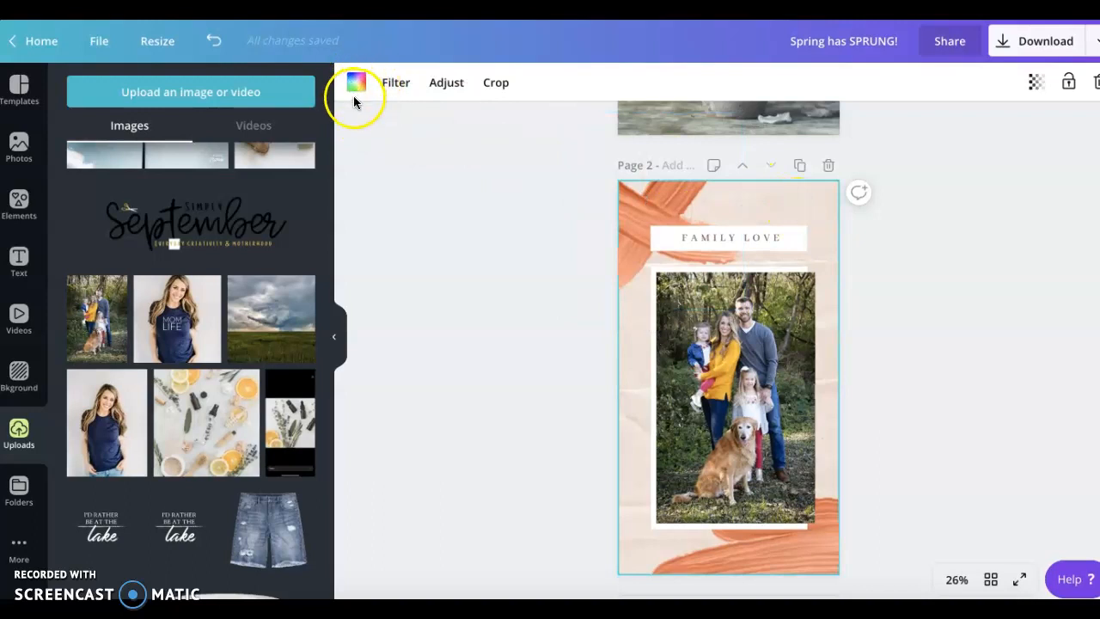
Step: Try orange and pink, then set page 2's background to custom deep pink #d4208f
left_click(356, 81)
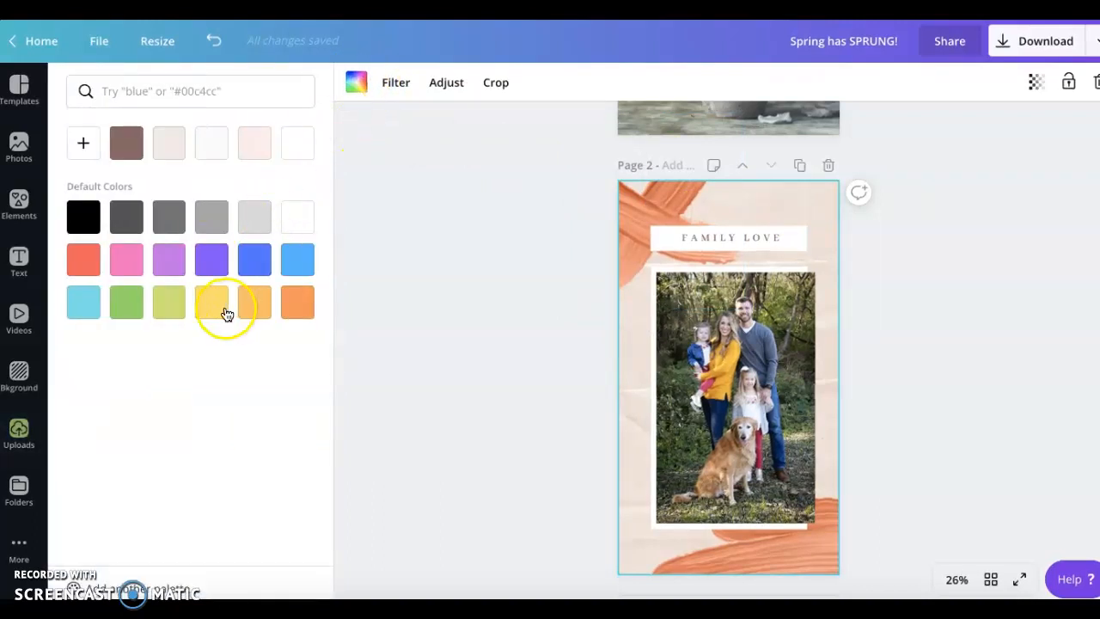
left_click(254, 301)
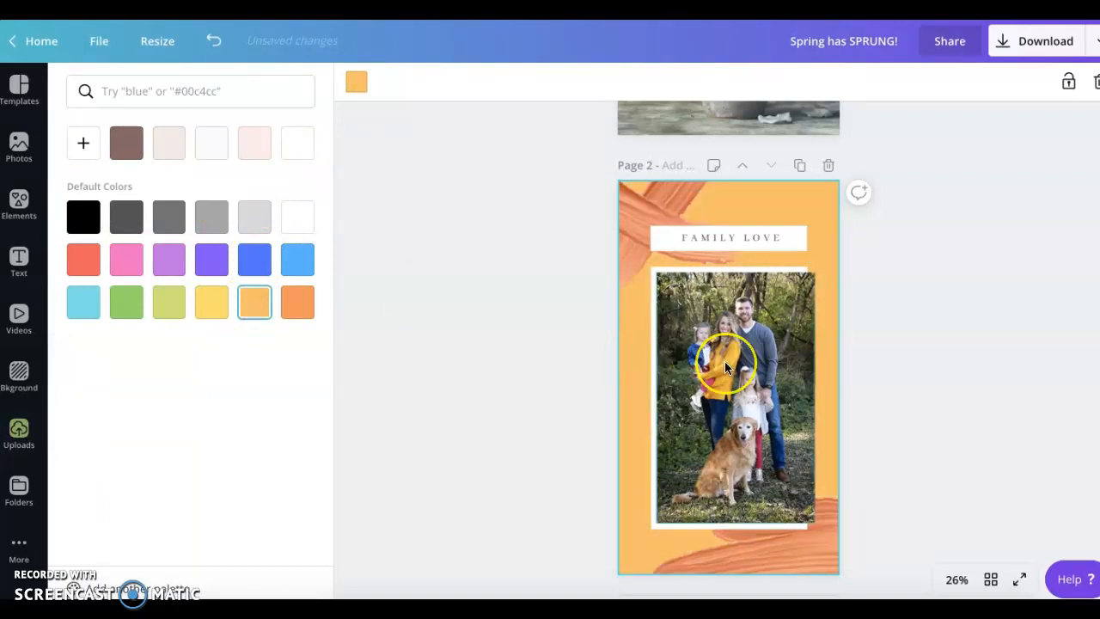
left_click(126, 261)
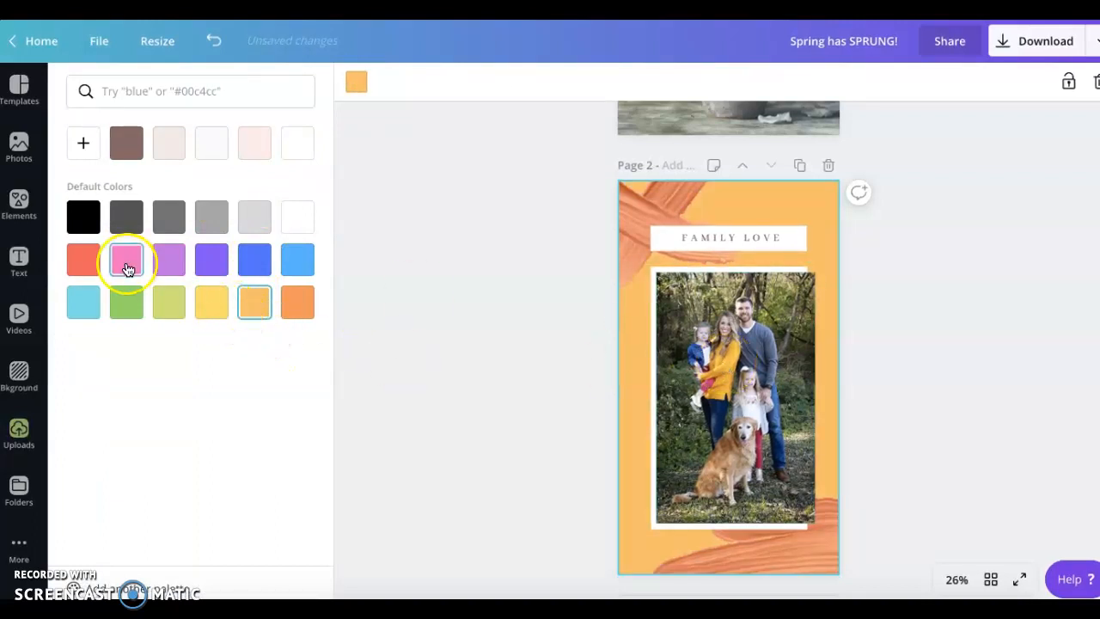
left_click(127, 260)
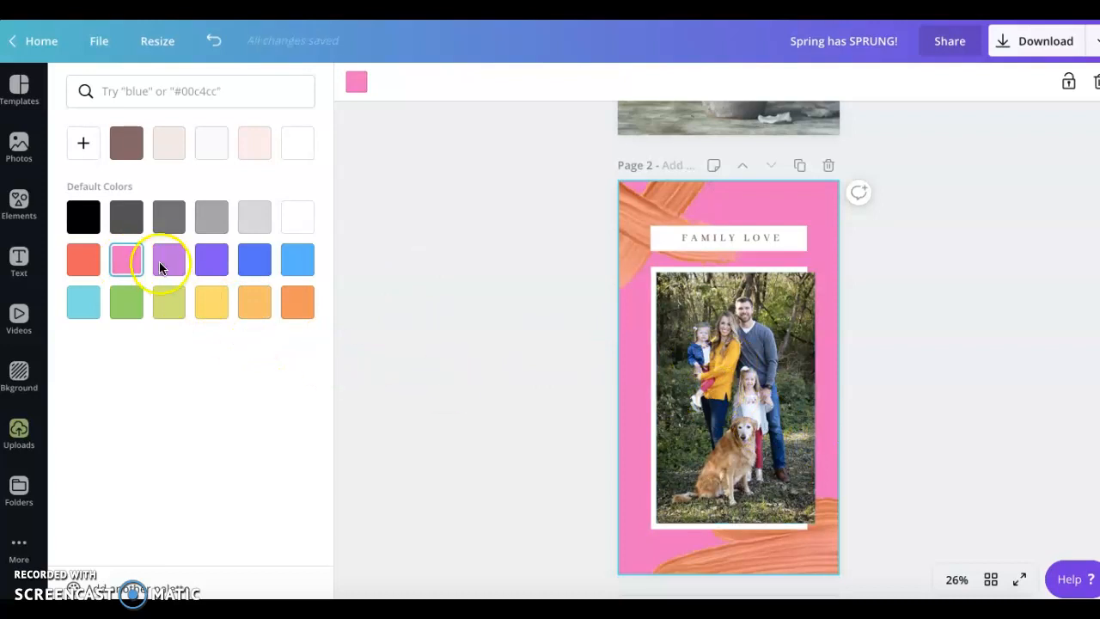
left_click(83, 143)
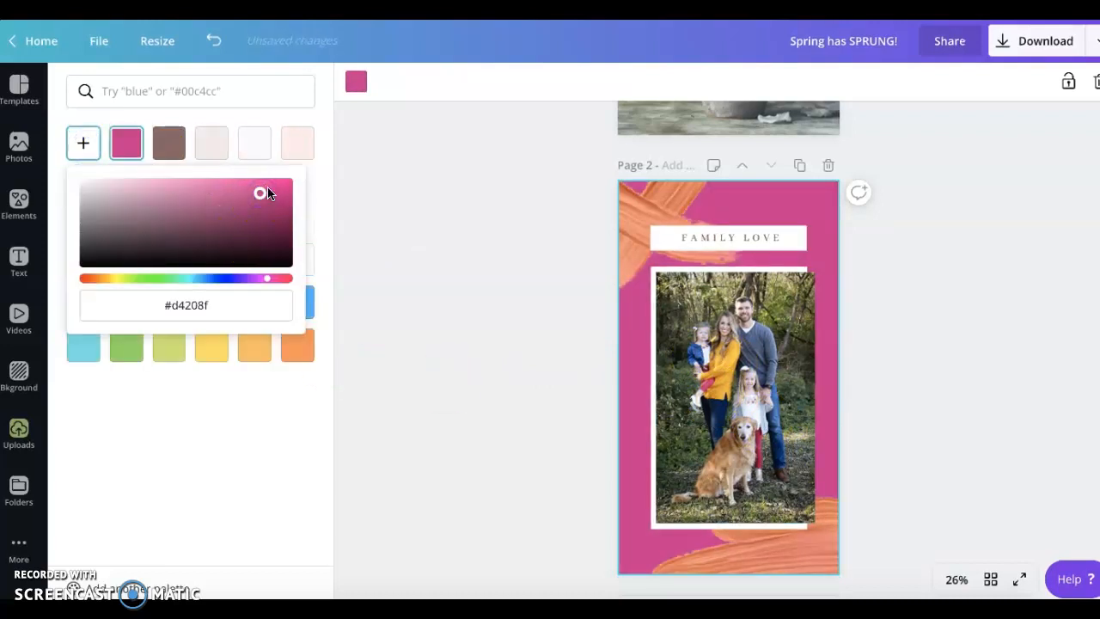
left_click(19, 429)
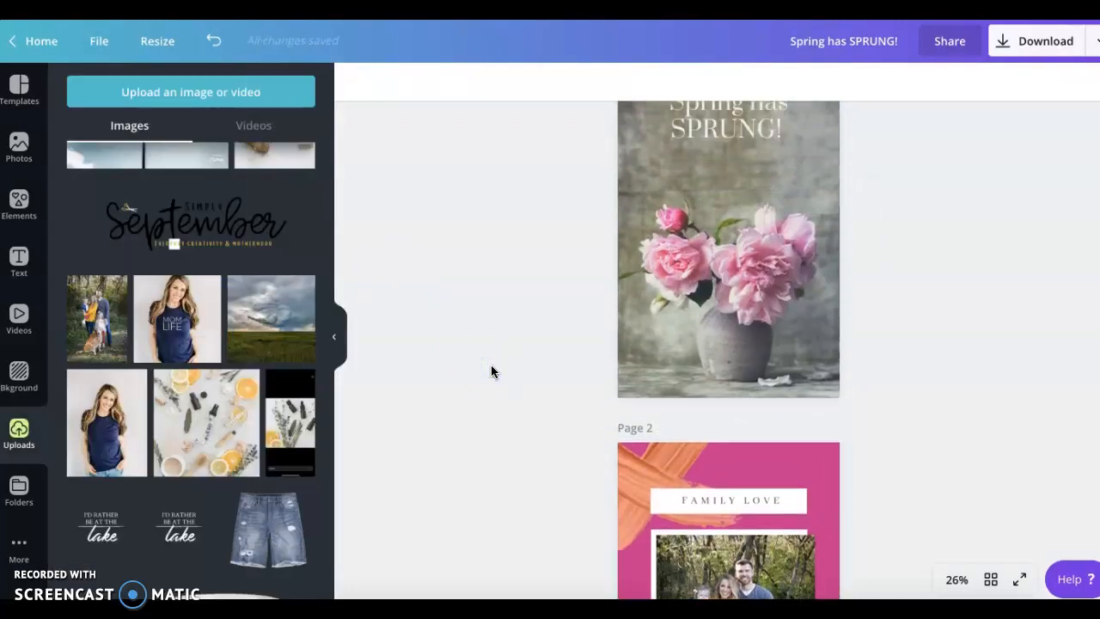
Step: Set up the download as a PNG with only Page 2 selected
scroll("down", 3)
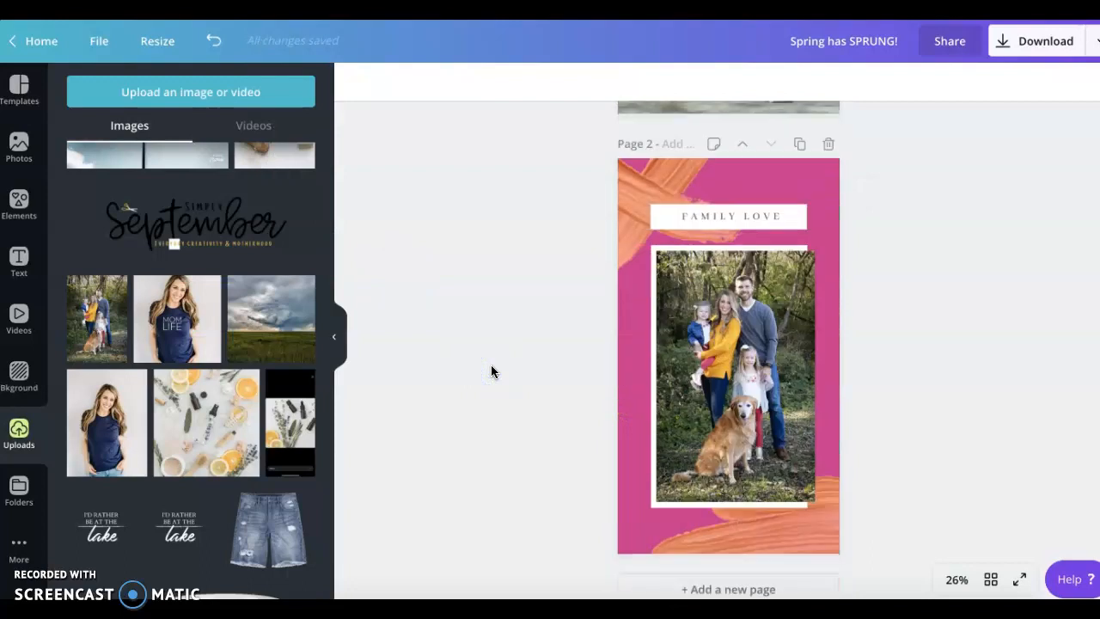
scroll("up", 3)
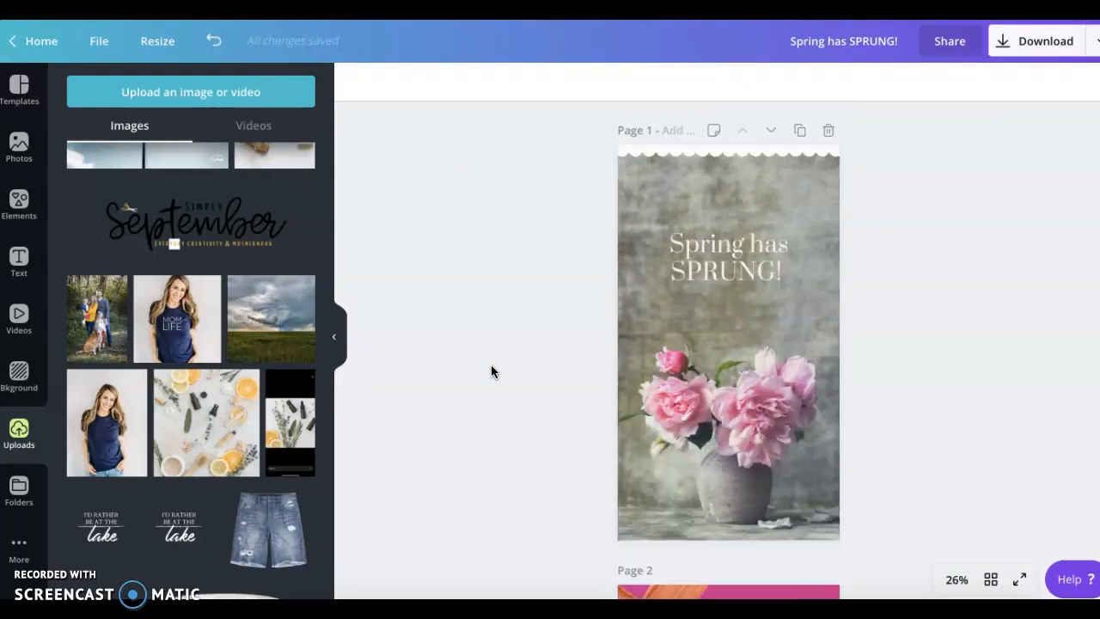
left_click(1045, 40)
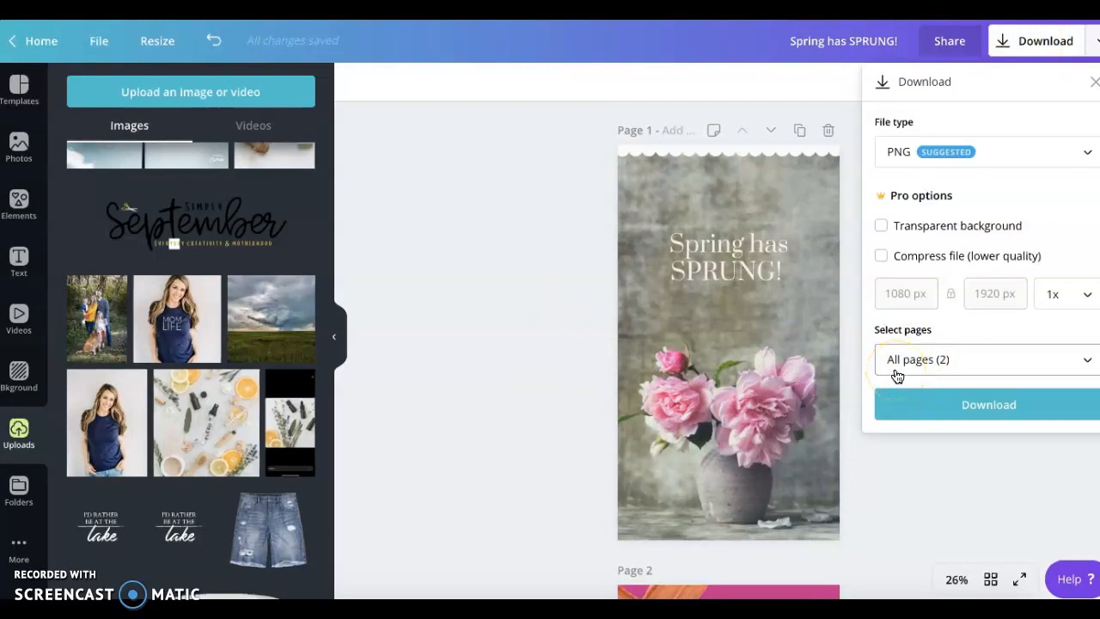
left_click(984, 360)
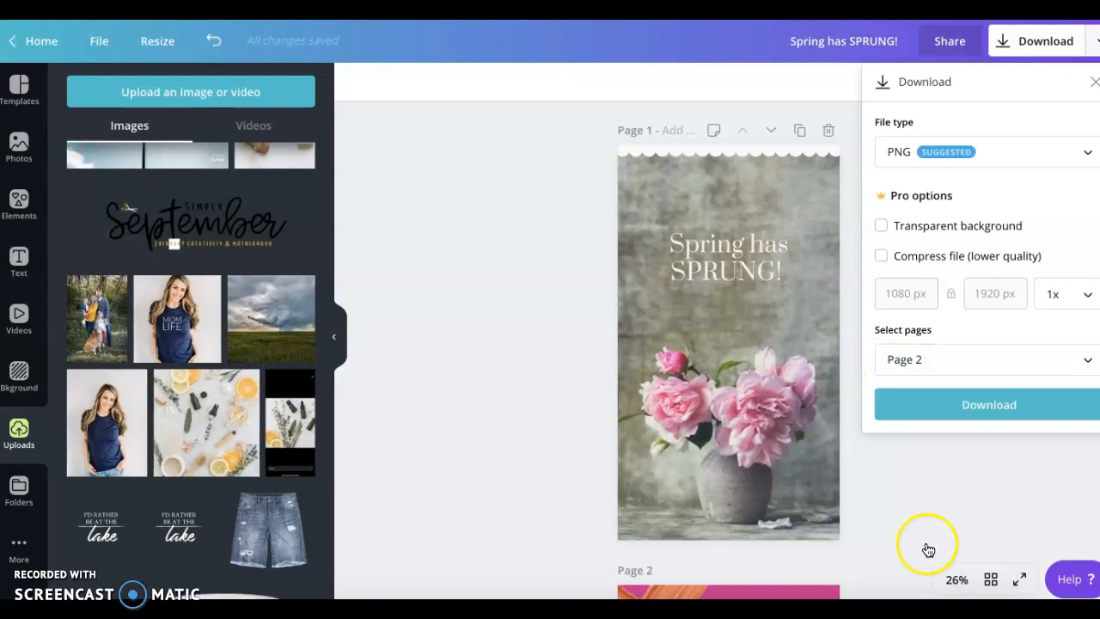
left_click(988, 403)
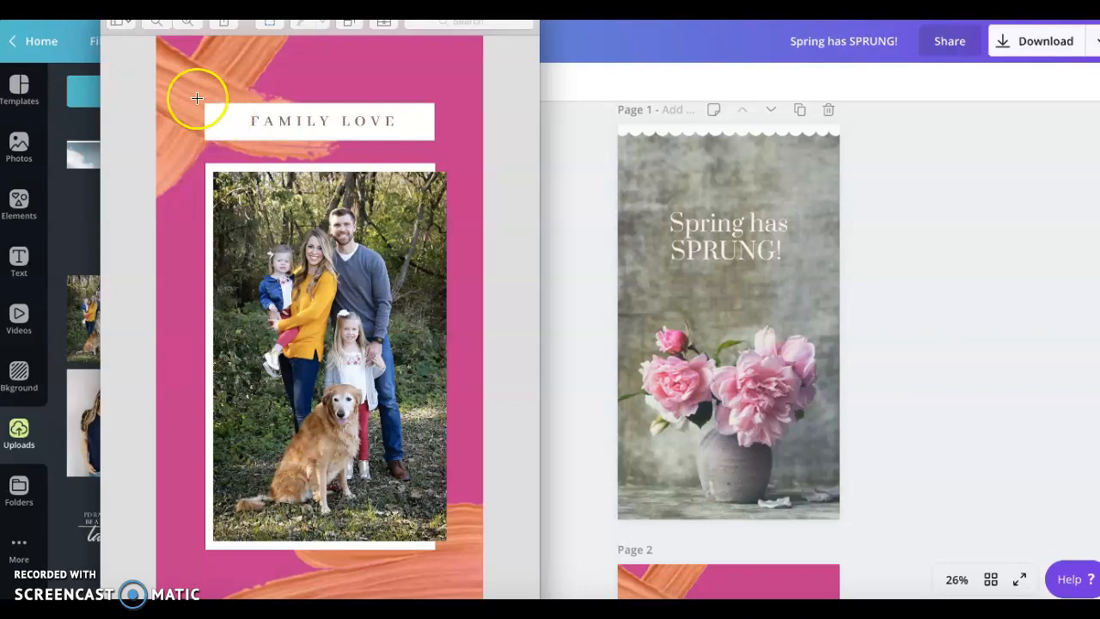
mouse_move(233, 143)
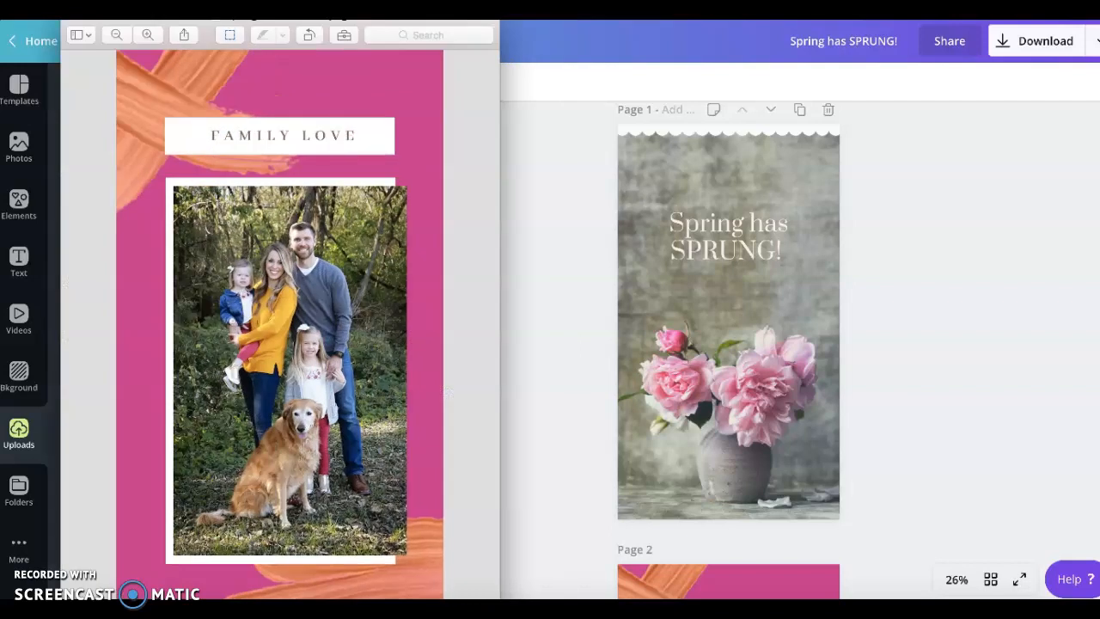
Step: Close the FAMILY LOVE image in Preview and return to Canva's home page
left_click(19, 146)
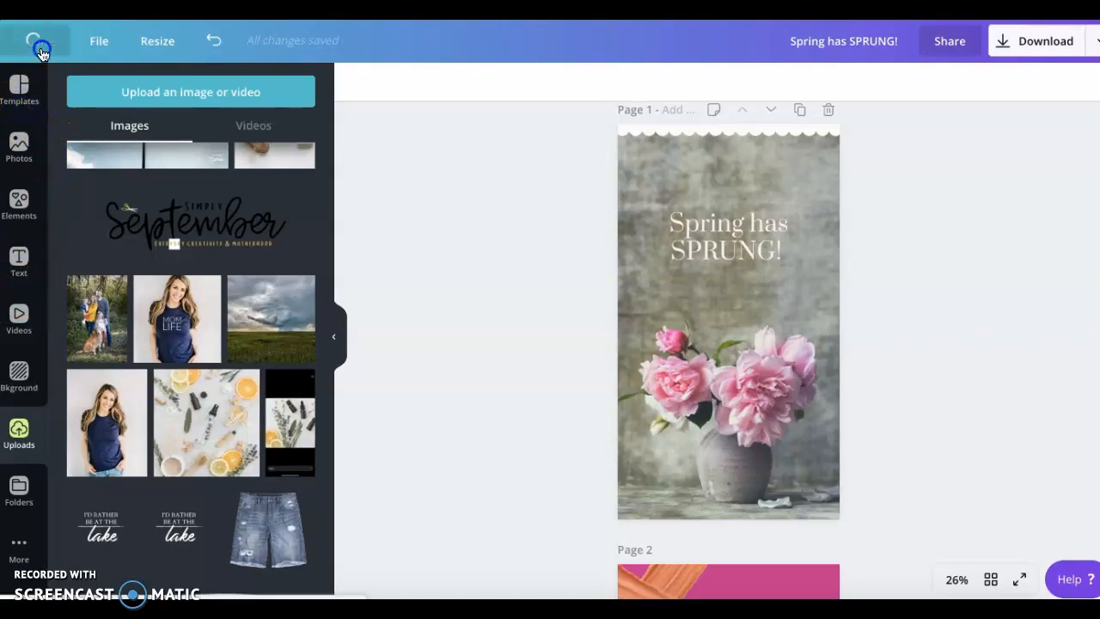
left_click(39, 40)
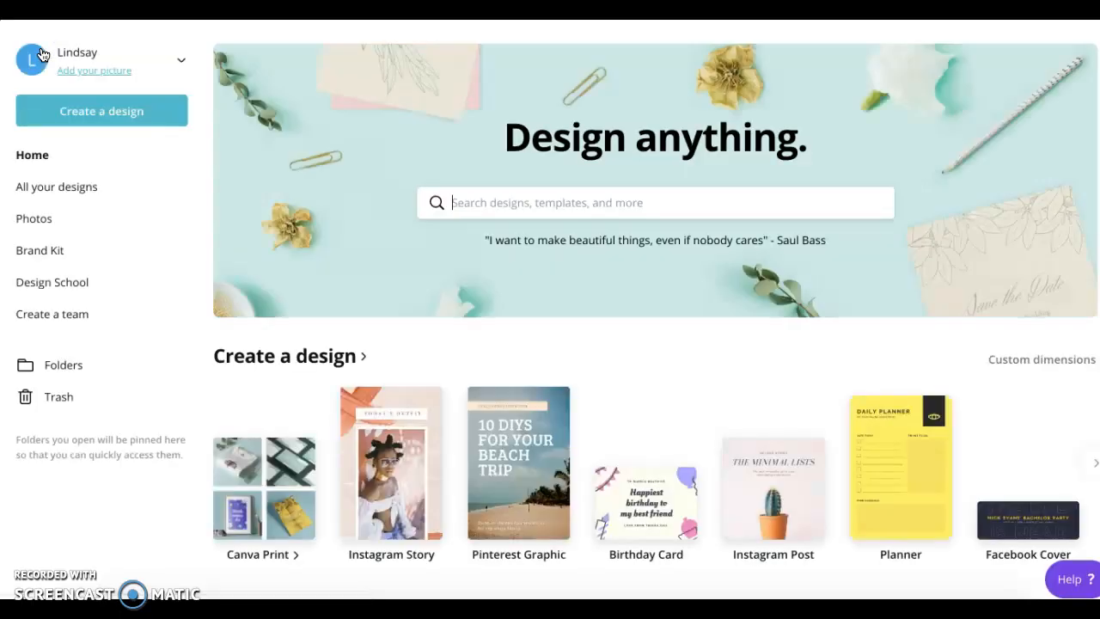